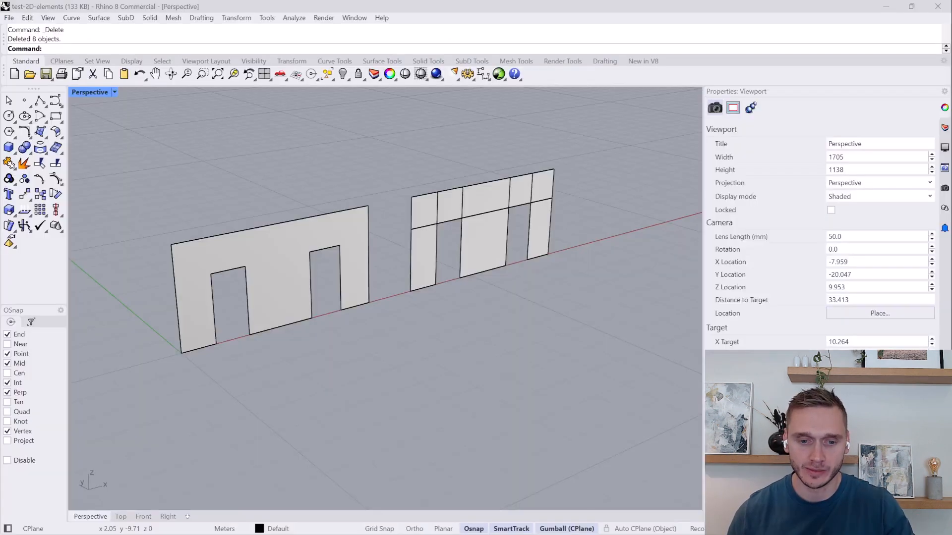
{"action": "mouse_move", "coordinate": [248, 255]}
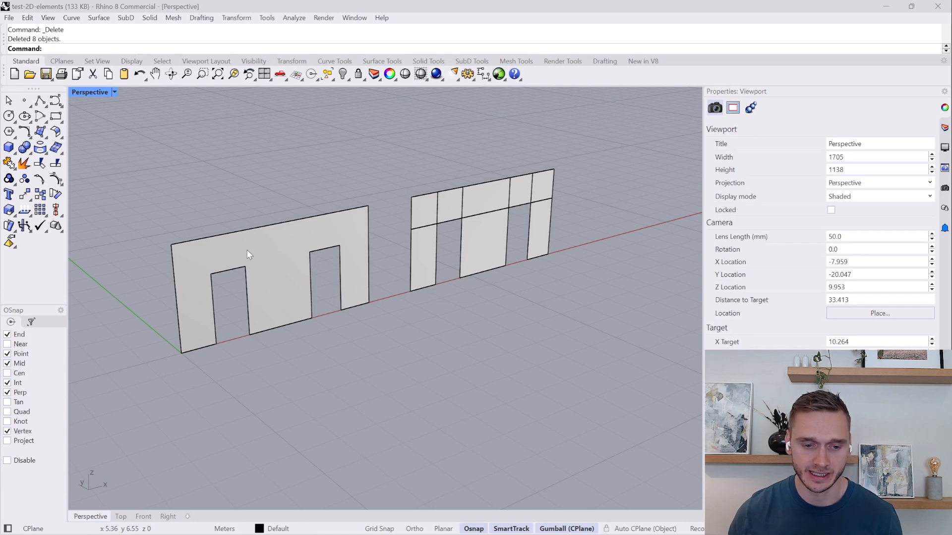
{"action": "mouse_move", "coordinate": [267, 320]}
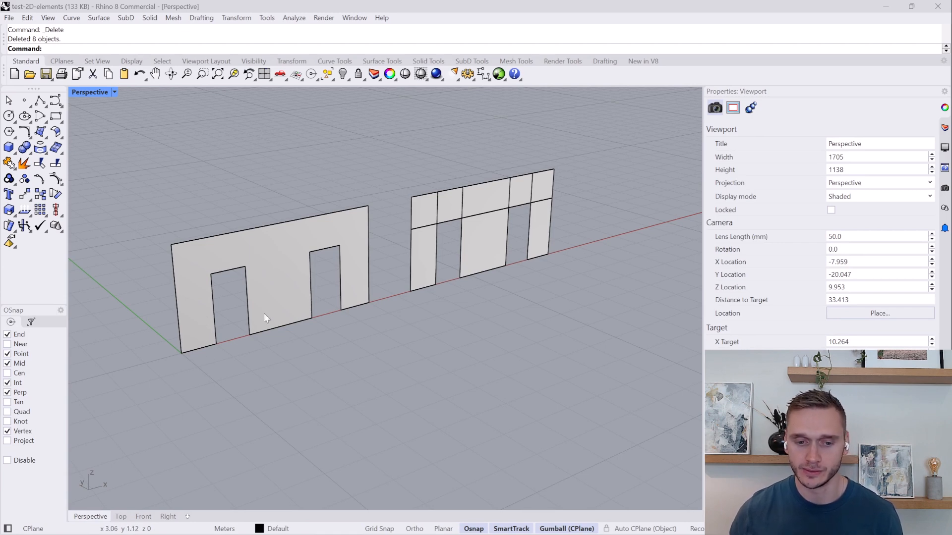
{"action": "mouse_move", "coordinate": [259, 250]}
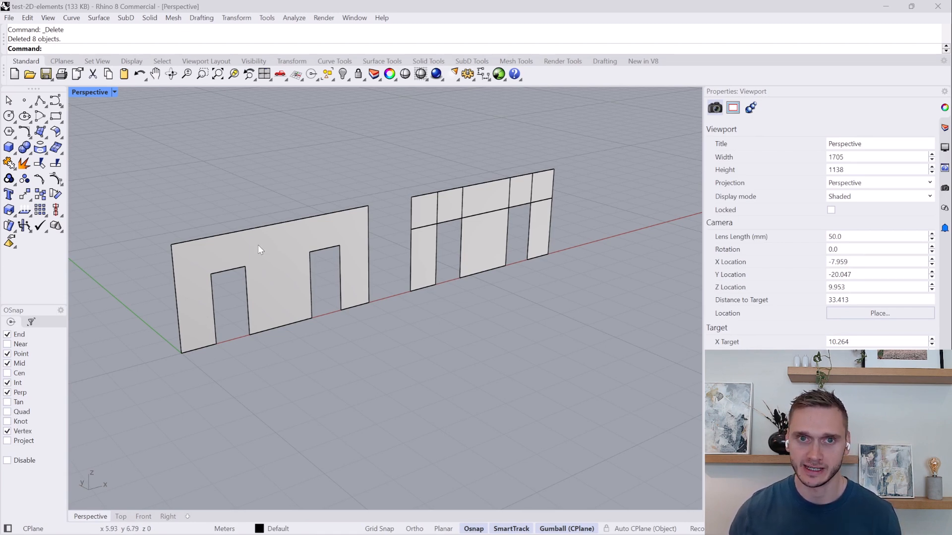
Step: Select the left wall with door openings and the right eight-panel wall
{"action": "left_click", "coordinate": [260, 250]}
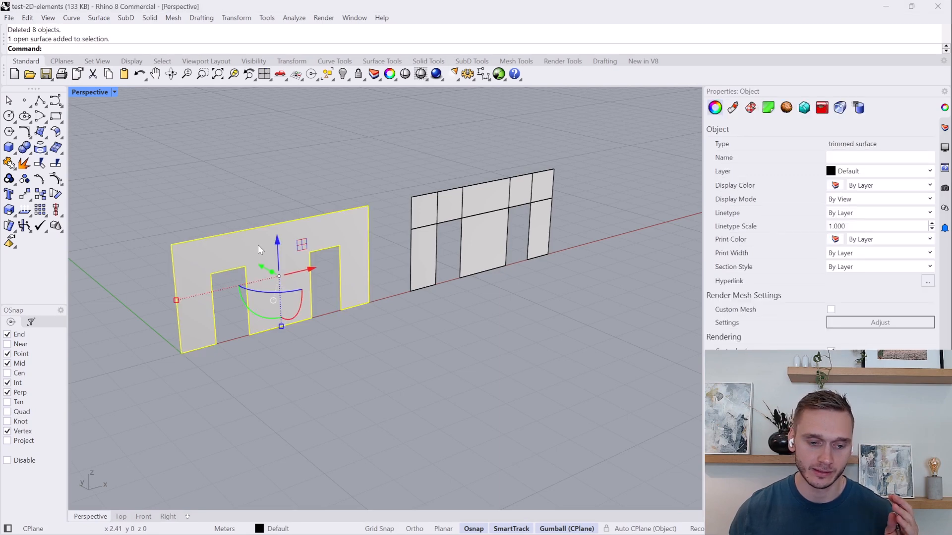
{"action": "mouse_move", "coordinate": [369, 179]}
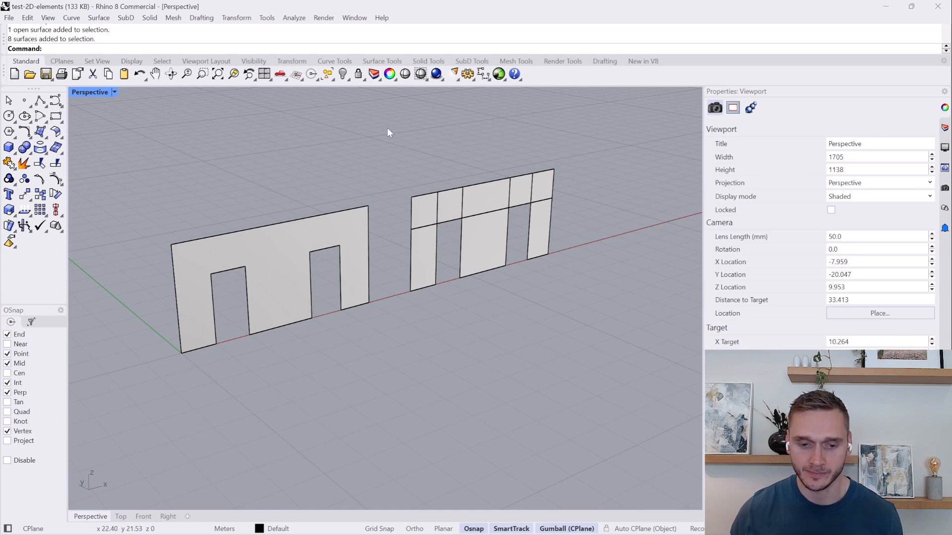
{"action": "left_click", "coordinate": [269, 256]}
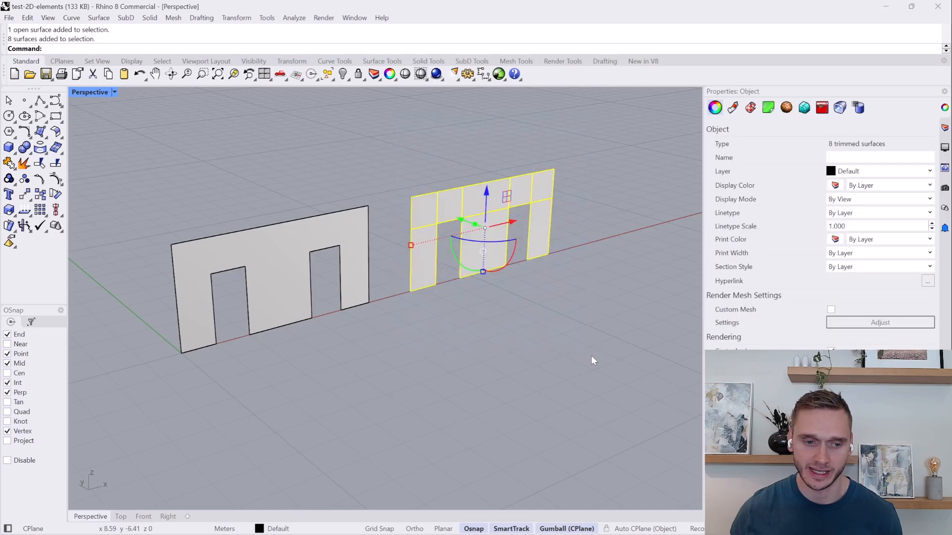
{"action": "mouse_move", "coordinate": [536, 356]}
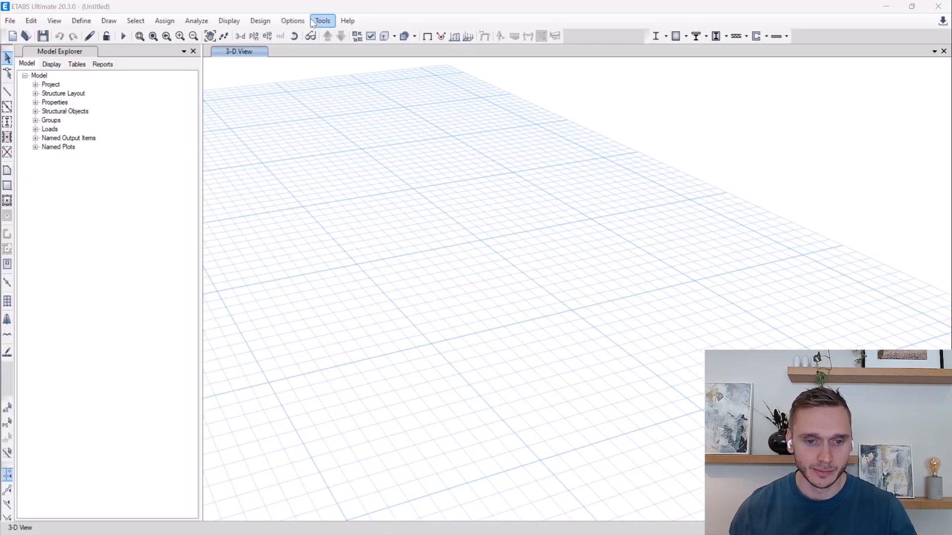
Step: In Speckle for ETABS, receive the latest version and view the completed receive report
{"action": "left_click", "coordinate": [322, 20]}
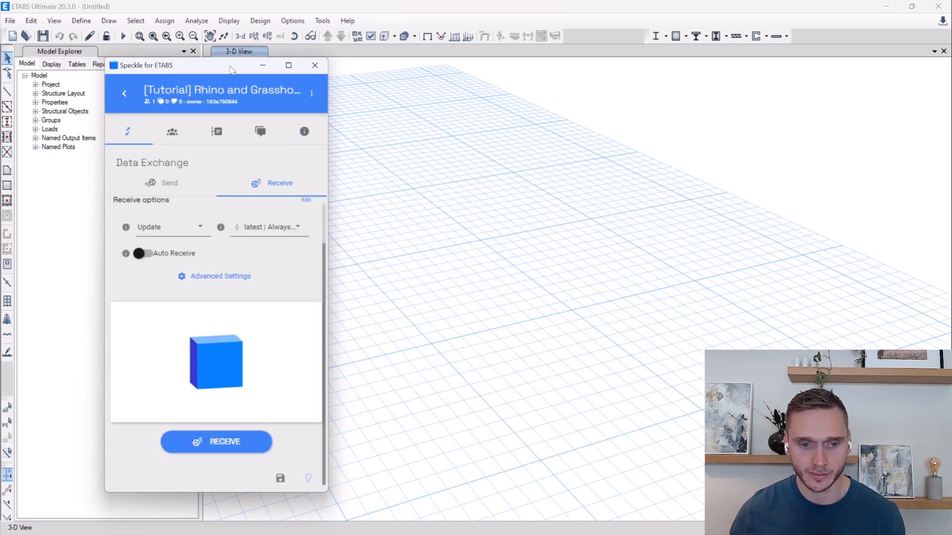
{"action": "left_click_drag", "start_coordinate": [229, 66], "coordinate": [269, 64]}
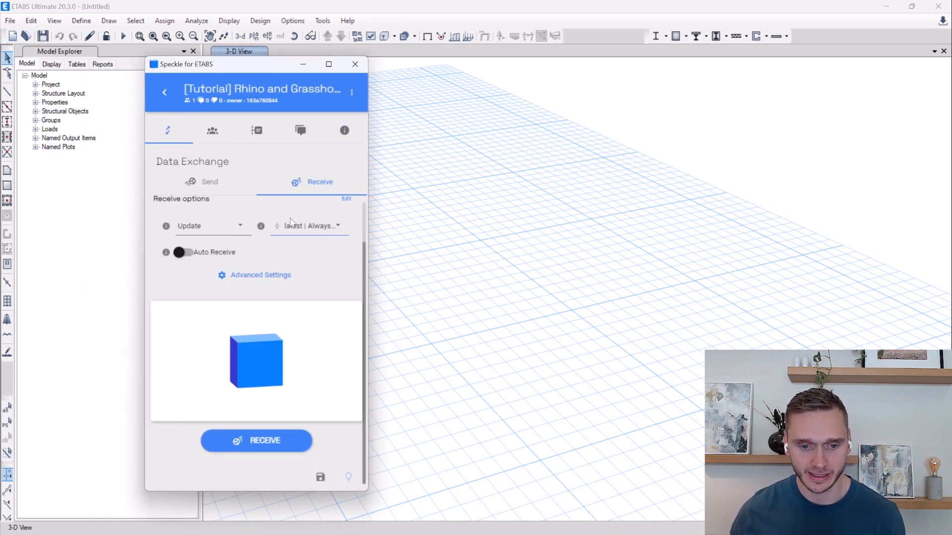
{"action": "left_click", "coordinate": [309, 226]}
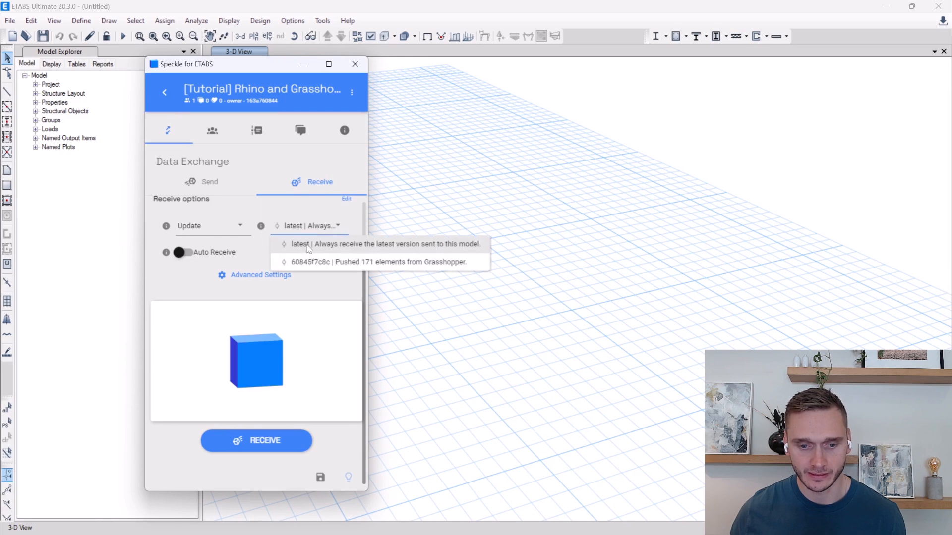
{"action": "left_click", "coordinate": [257, 440]}
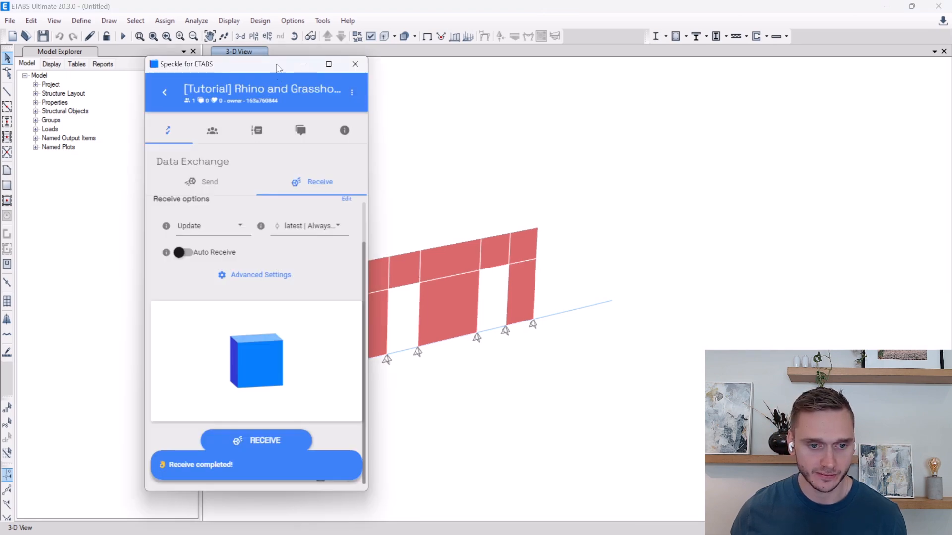
{"action": "left_click", "coordinate": [345, 129]}
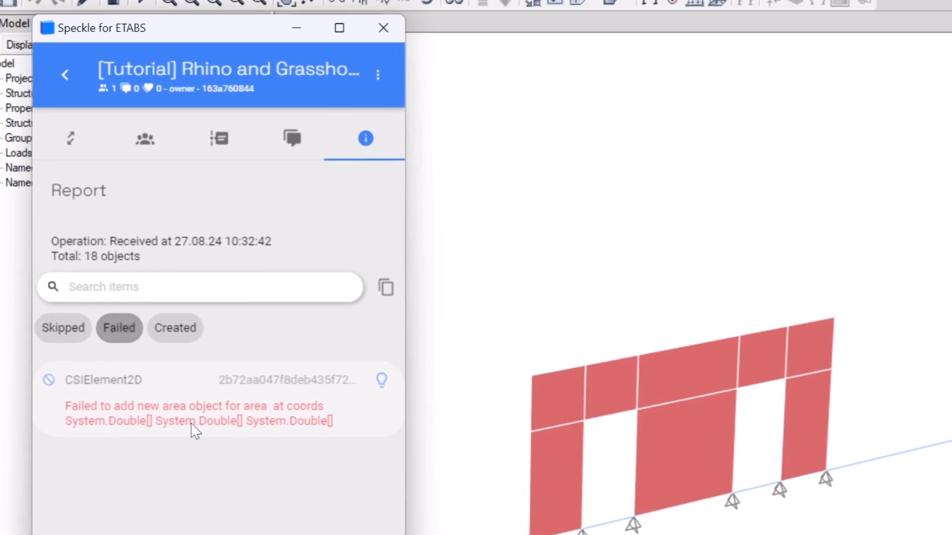
{"action": "mouse_move", "coordinate": [230, 59]}
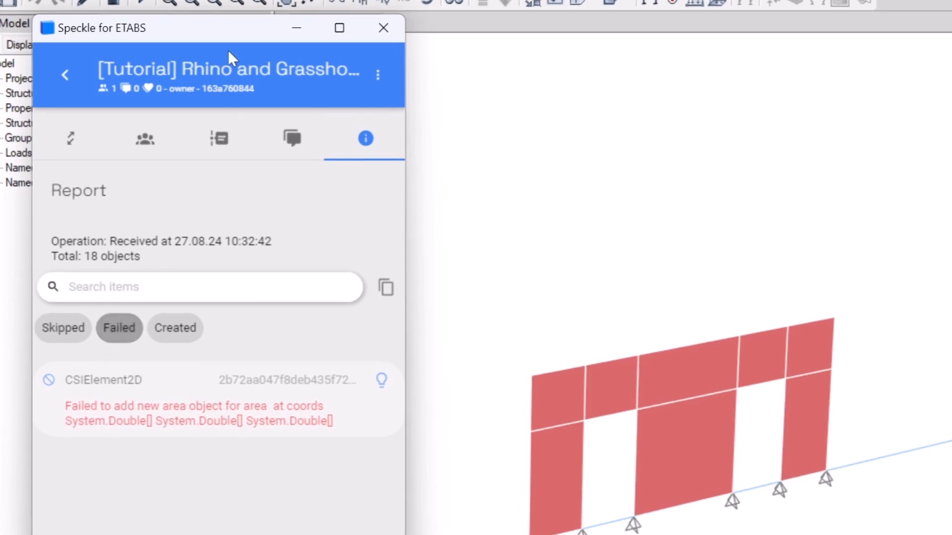
Step: Close the Speckle for ETABS connector window after reviewing the failed CSIElement2D
{"action": "left_click", "coordinate": [384, 28]}
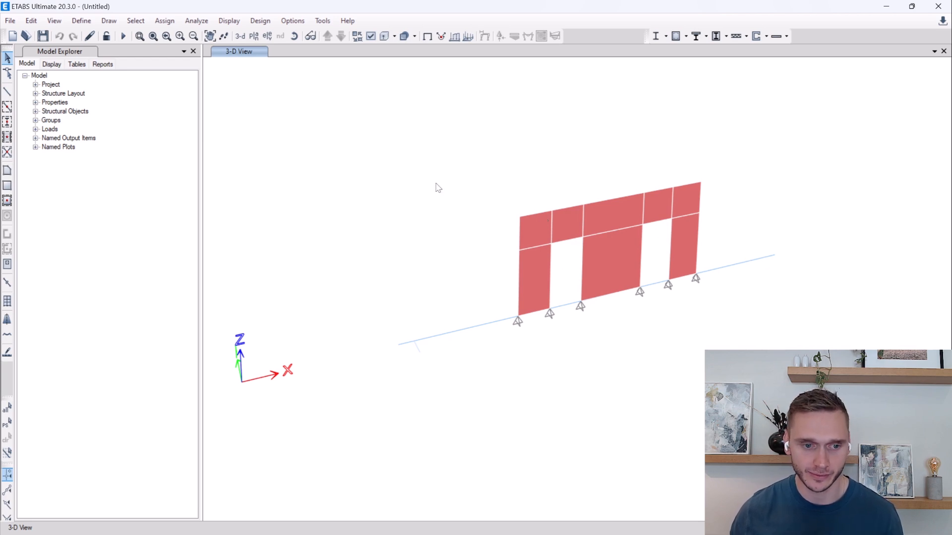
{"action": "mouse_move", "coordinate": [5, 169]}
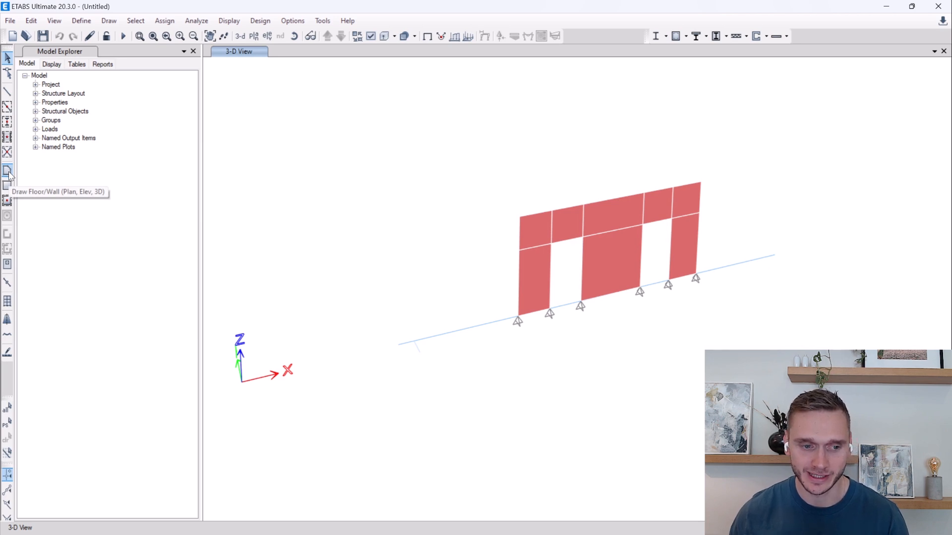
{"action": "mouse_move", "coordinate": [539, 224]}
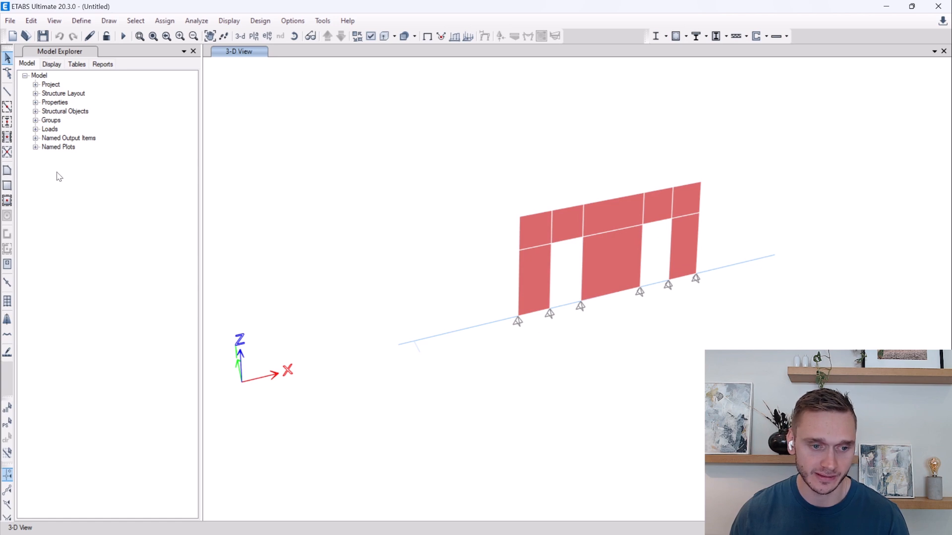
{"action": "mouse_move", "coordinate": [7, 174]}
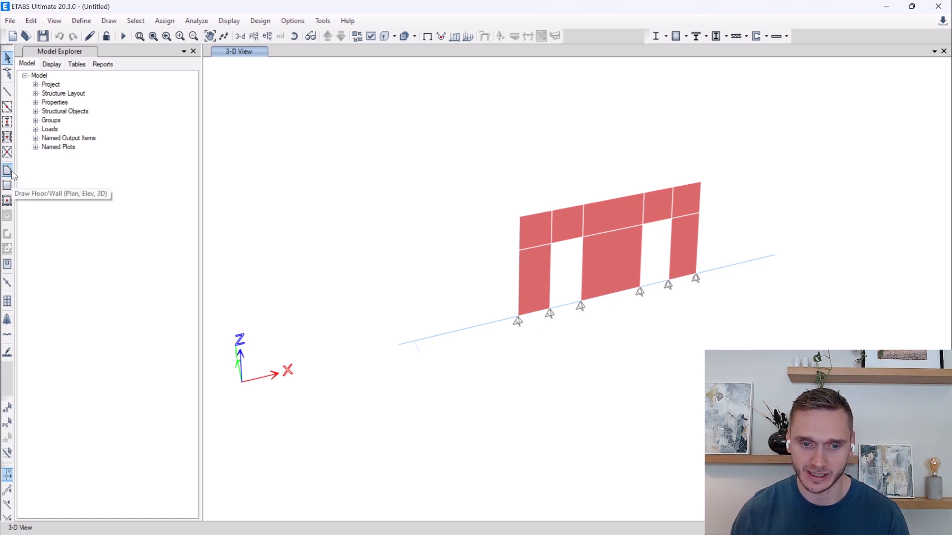
{"action": "mouse_move", "coordinate": [55, 172]}
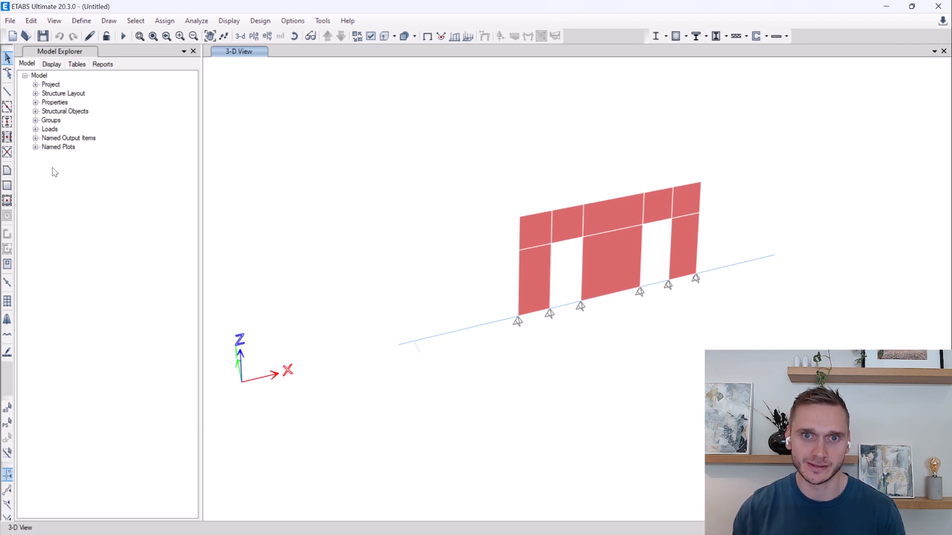
{"action": "mouse_move", "coordinate": [341, 203]}
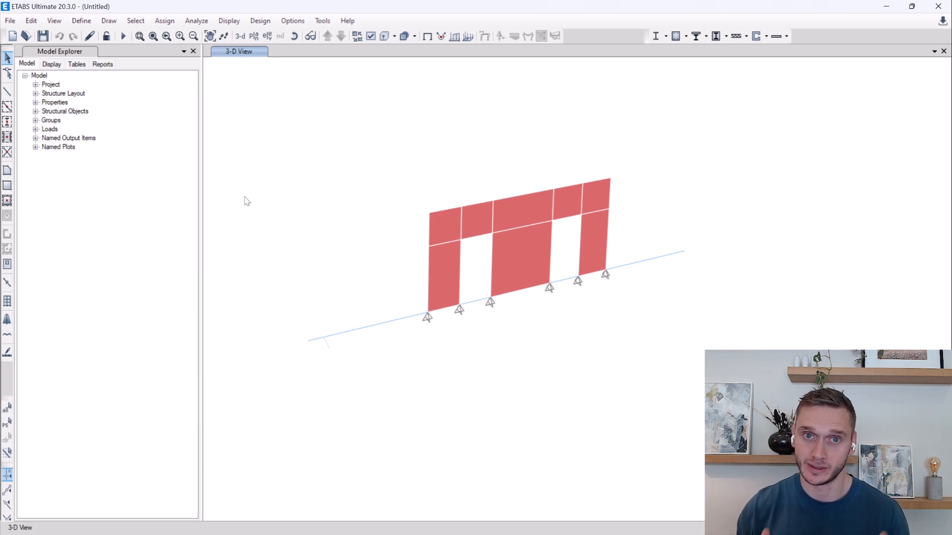
{"action": "mouse_move", "coordinate": [282, 212]}
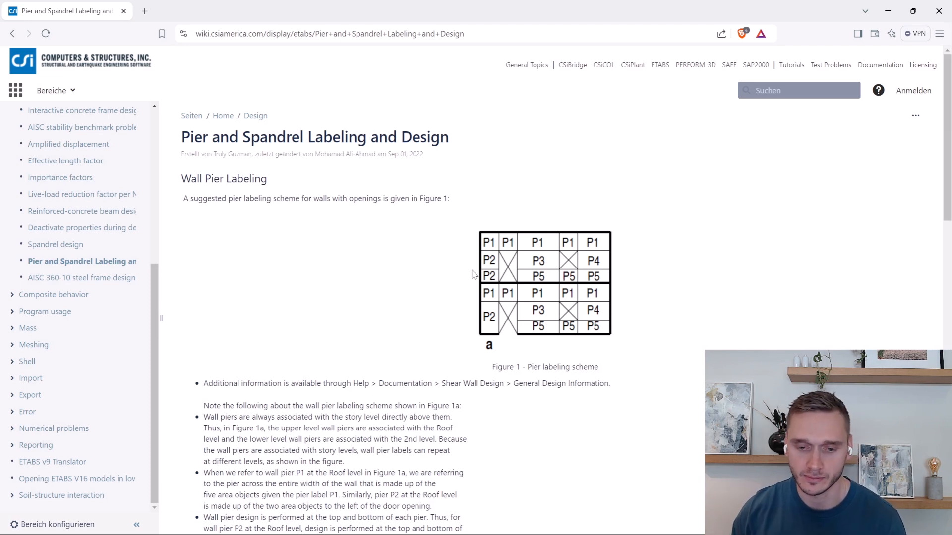
{"action": "mouse_move", "coordinate": [511, 266]}
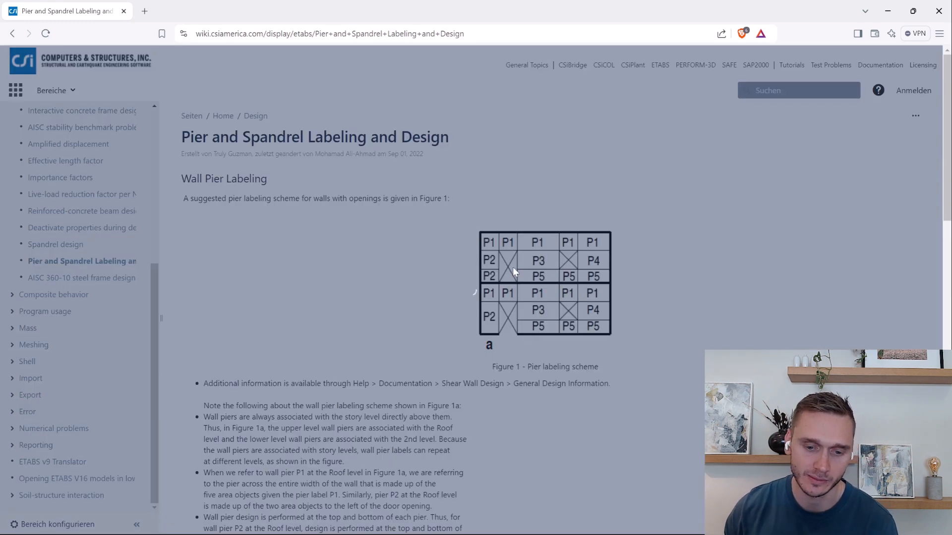
{"action": "mouse_move", "coordinate": [682, 300]}
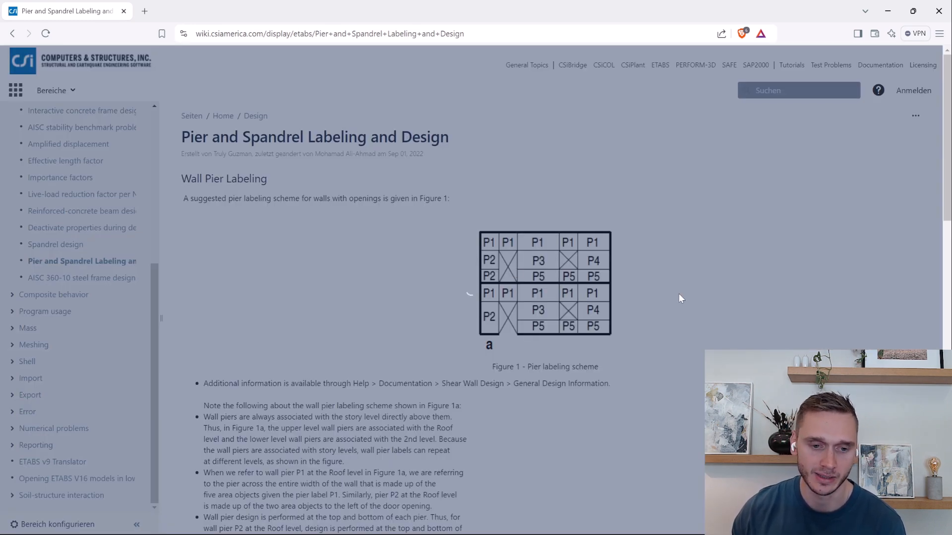
{"action": "mouse_move", "coordinate": [515, 246]}
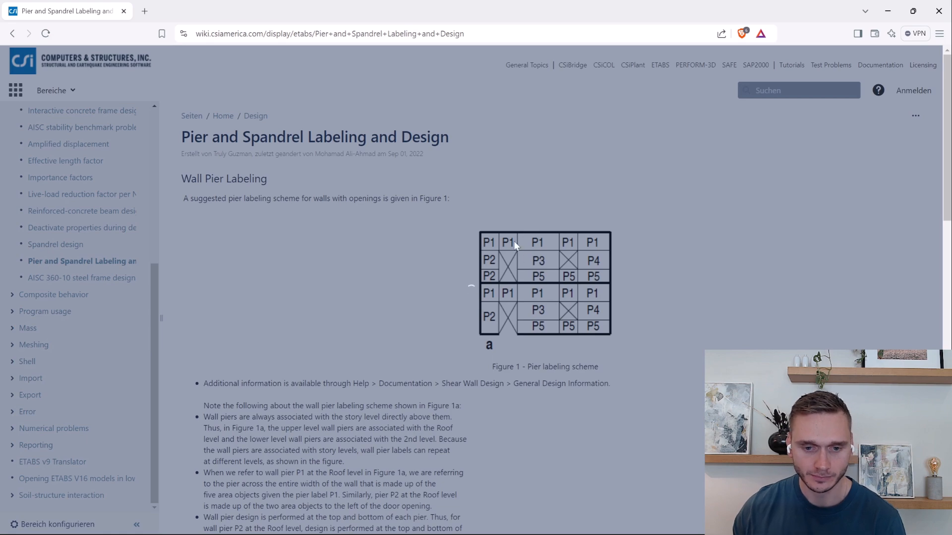
{"action": "mouse_move", "coordinate": [638, 233]}
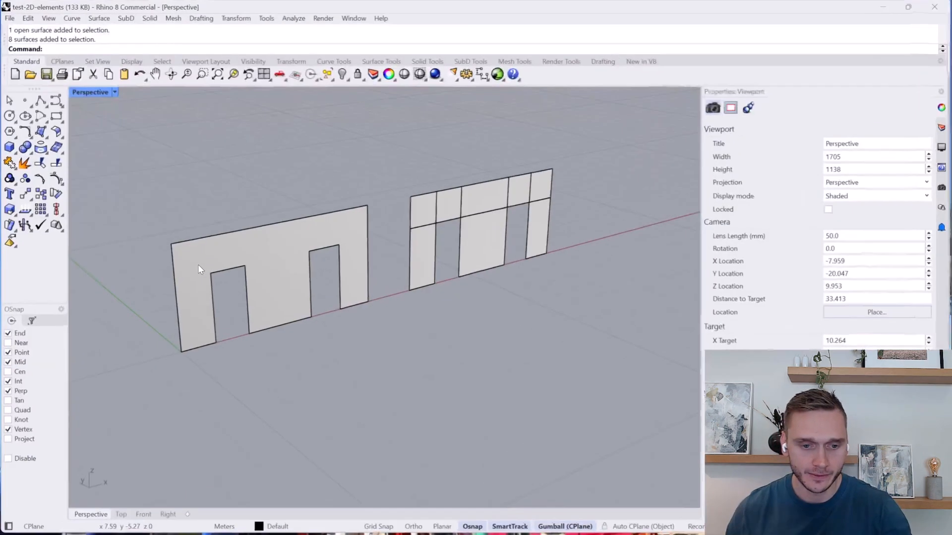
Step: Discard changes to test-2D-elements and open the rhino-to-etabs.3dm tower model instead
{"action": "left_click", "coordinate": [8, 18]}
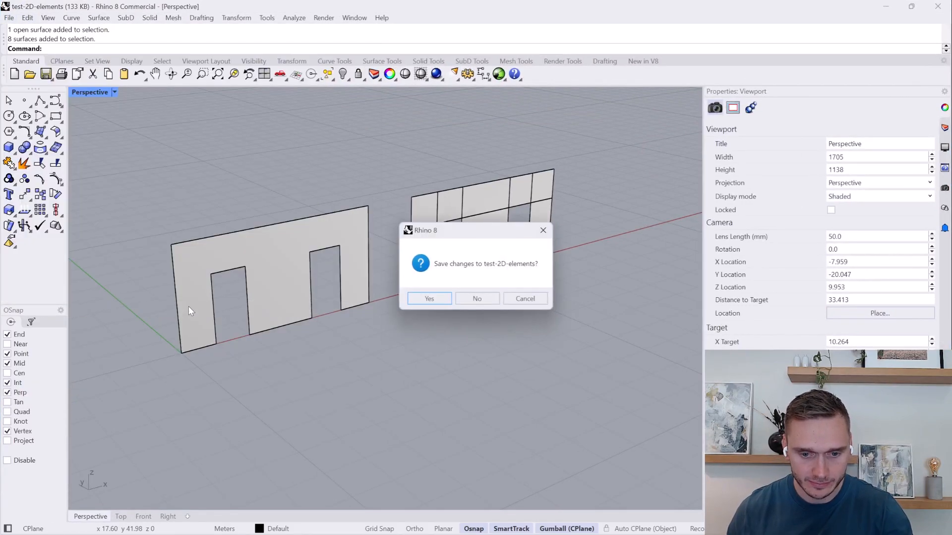
{"action": "left_click", "coordinate": [477, 298]}
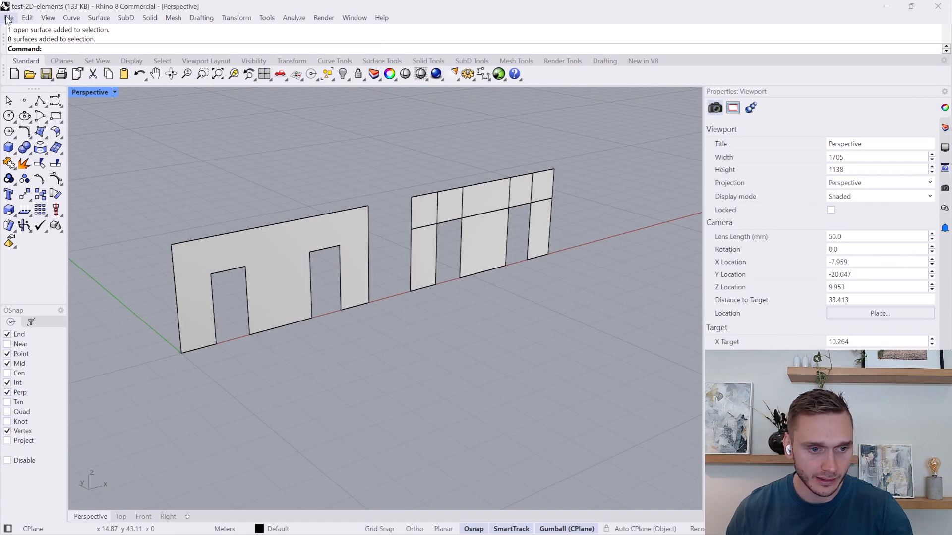
{"action": "left_click", "coordinate": [8, 18]}
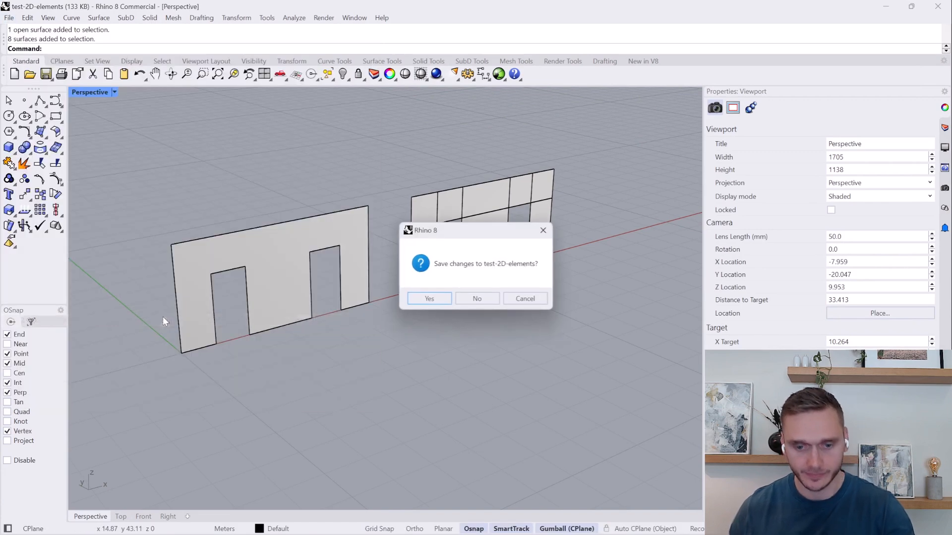
{"action": "left_click", "coordinate": [477, 299]}
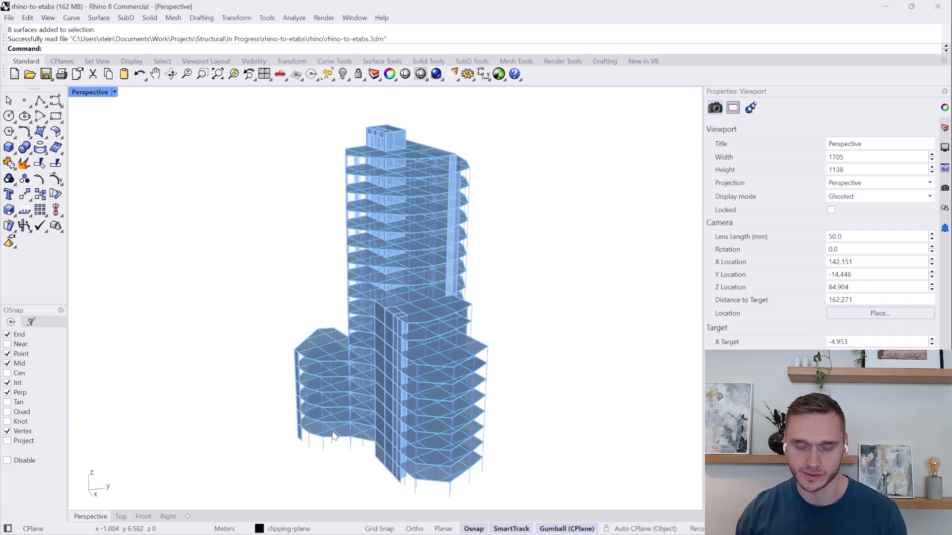
{"action": "mouse_move", "coordinate": [320, 464]}
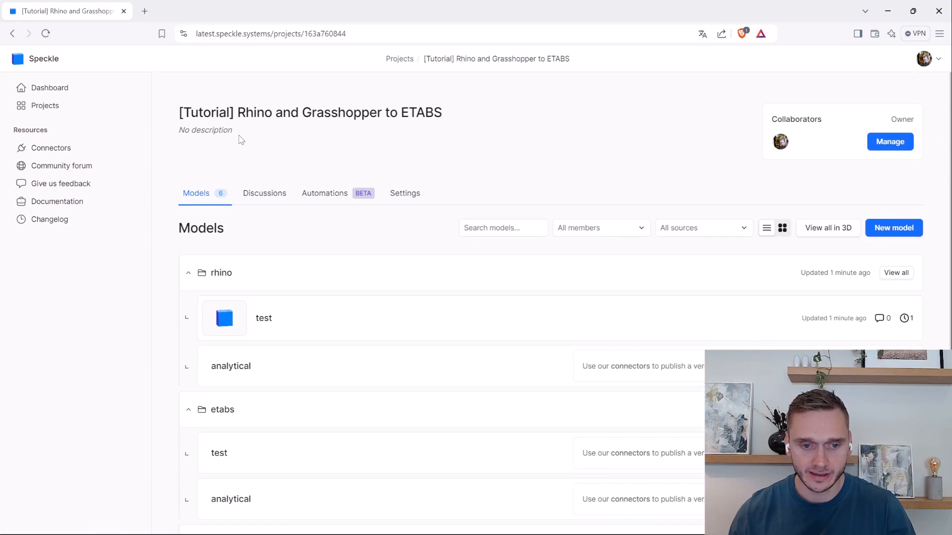
{"action": "triple_click", "coordinate": [309, 112]}
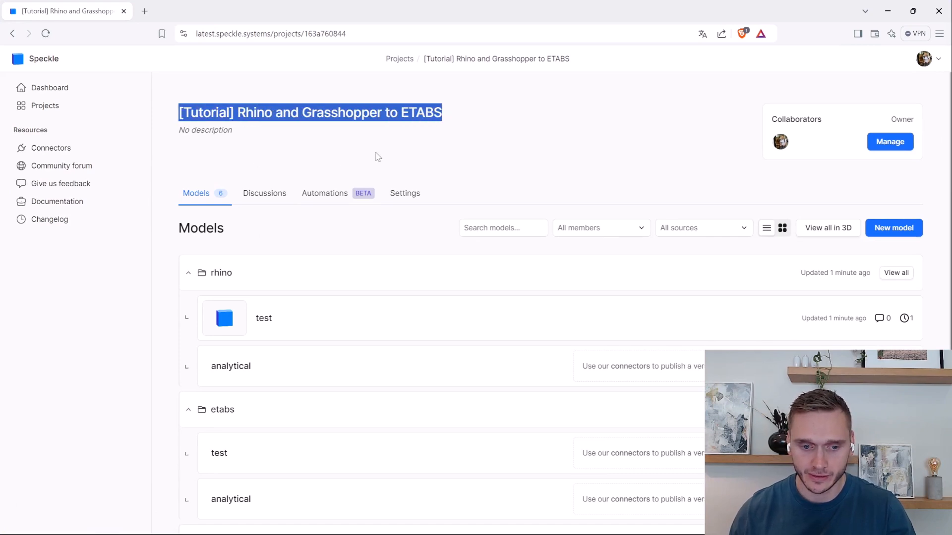
{"action": "mouse_move", "coordinate": [257, 333]}
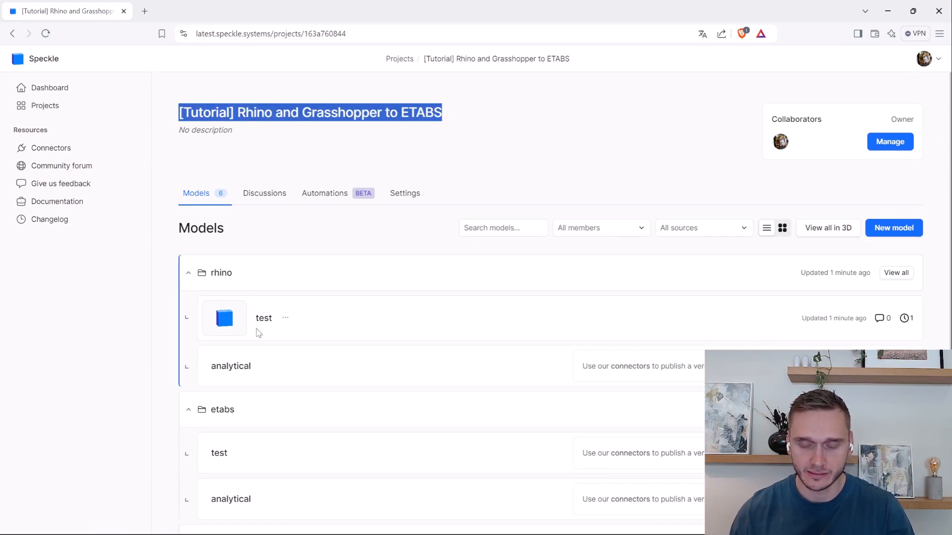
{"action": "mouse_move", "coordinate": [258, 323]}
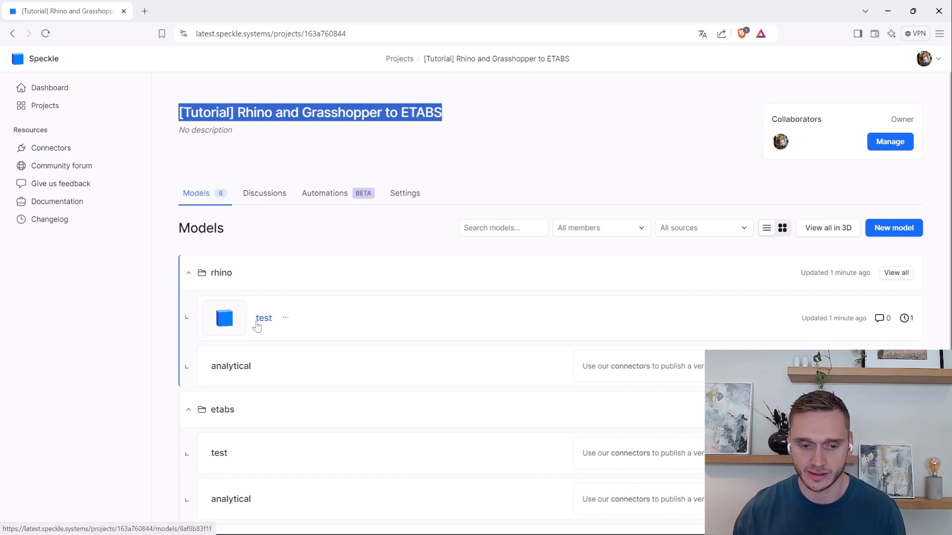
{"action": "mouse_move", "coordinate": [554, 151]}
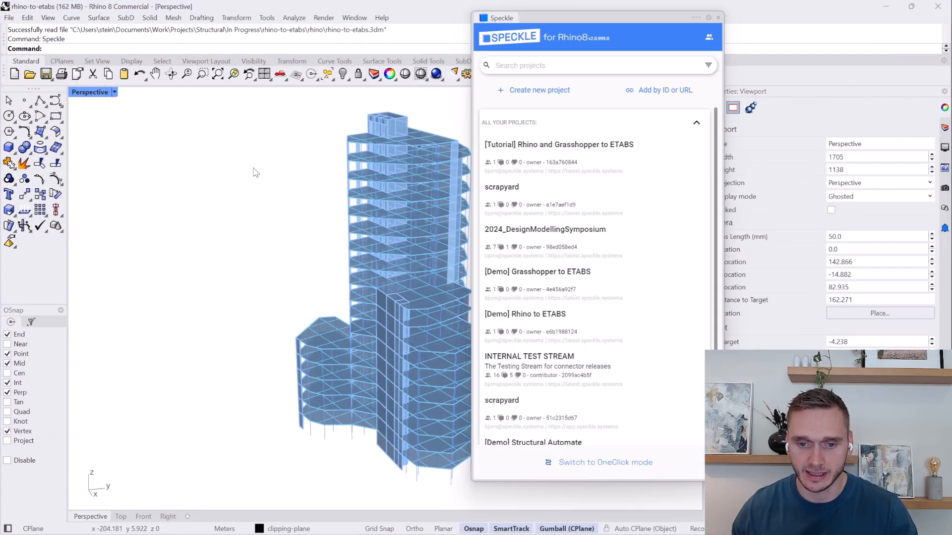
{"action": "mouse_move", "coordinate": [526, 148]}
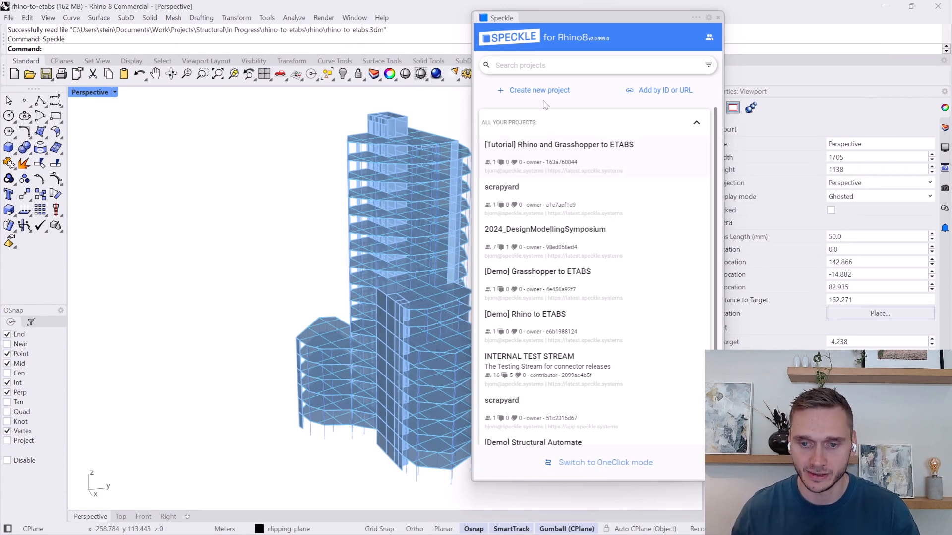
Step: Start adding a Speckle project by its ID or URL from the connector panel
{"action": "left_click", "coordinate": [664, 90]}
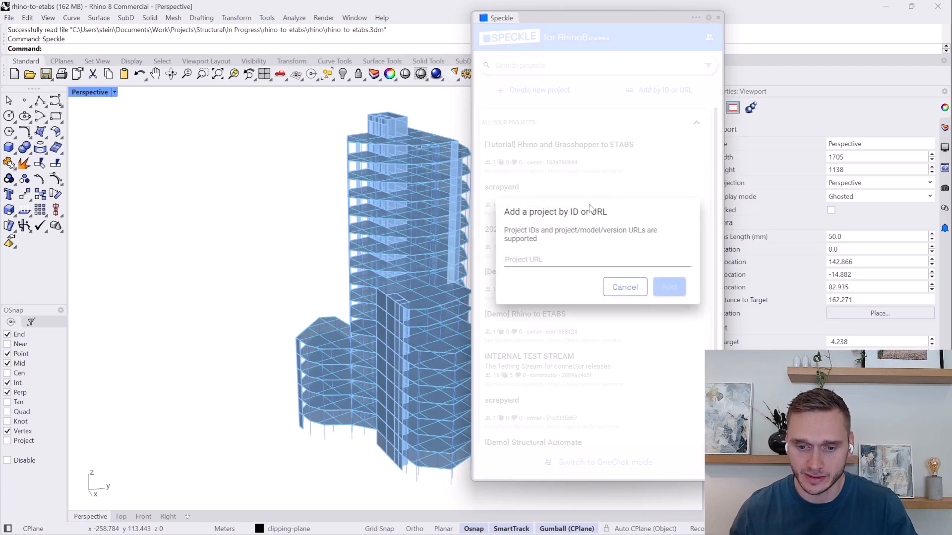
{"action": "left_click", "coordinate": [572, 260]}
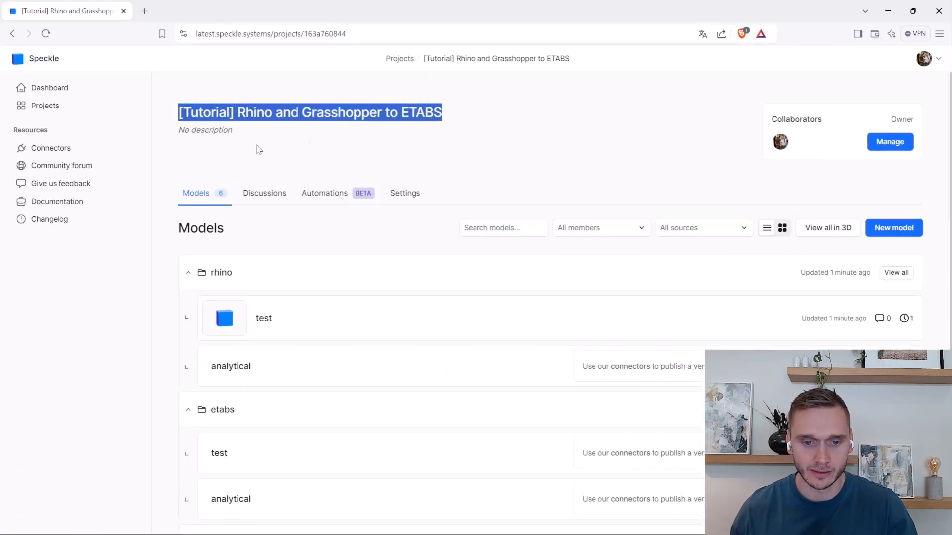
Step: Highlight the project ID 163a760844 at the end of the Speckle project's web address
{"action": "left_click", "coordinate": [219, 69]}
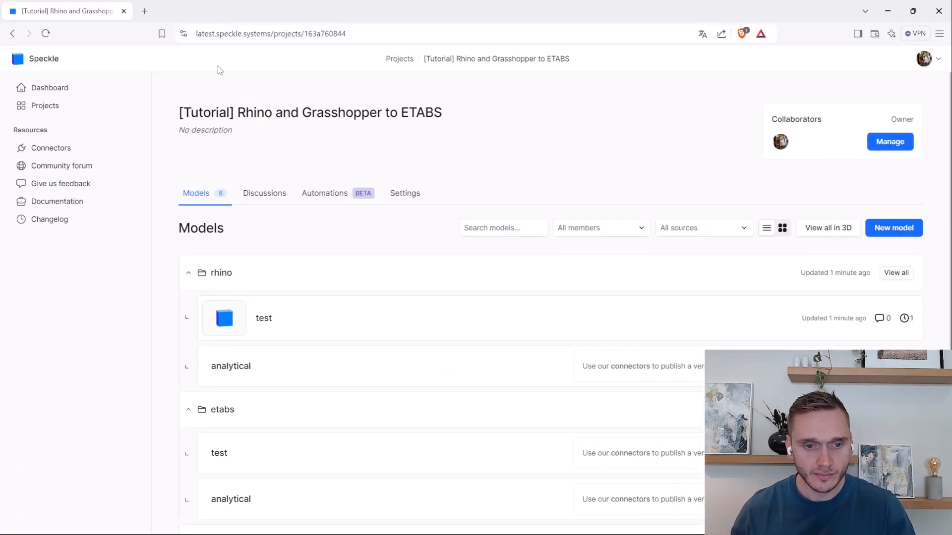
{"action": "left_click_drag", "start_coordinate": [188, 113], "coordinate": [428, 112]}
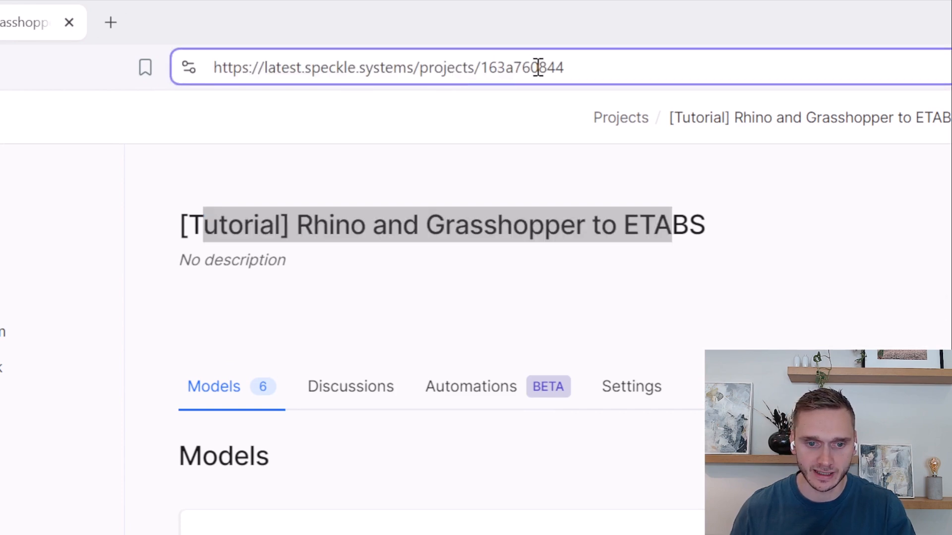
{"action": "double_click", "coordinate": [526, 68]}
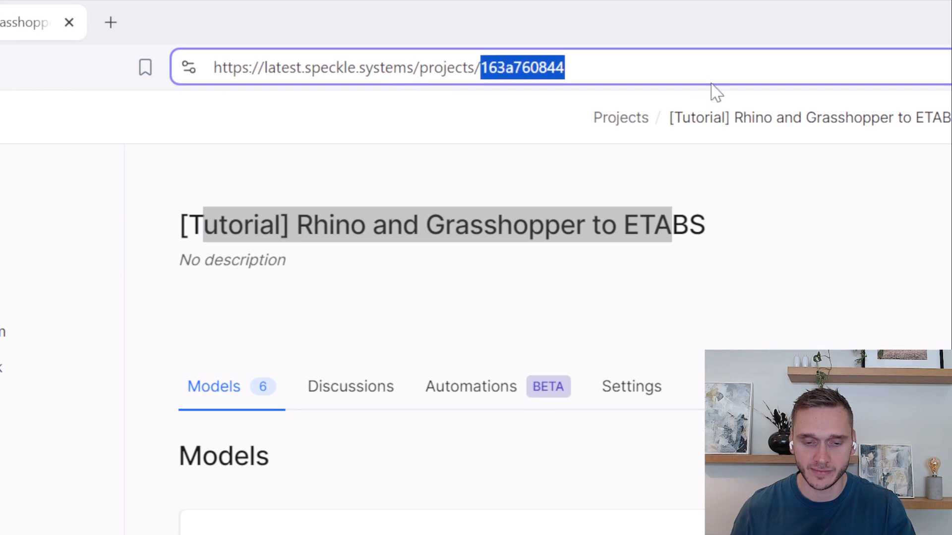
{"action": "mouse_move", "coordinate": [501, 81]}
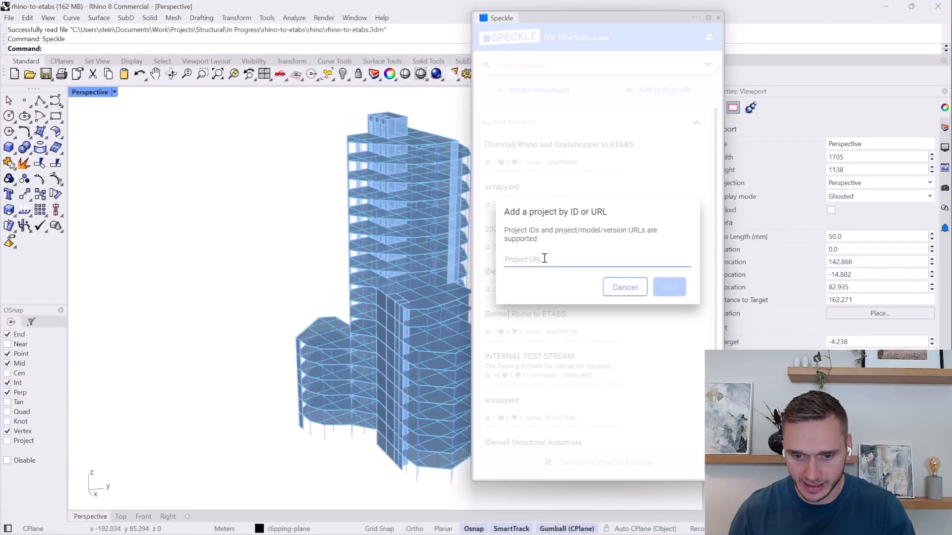
Step: Add project 163a760844, open it, and target the rhino/test model for sending
{"action": "type", "text": "163a760844"}
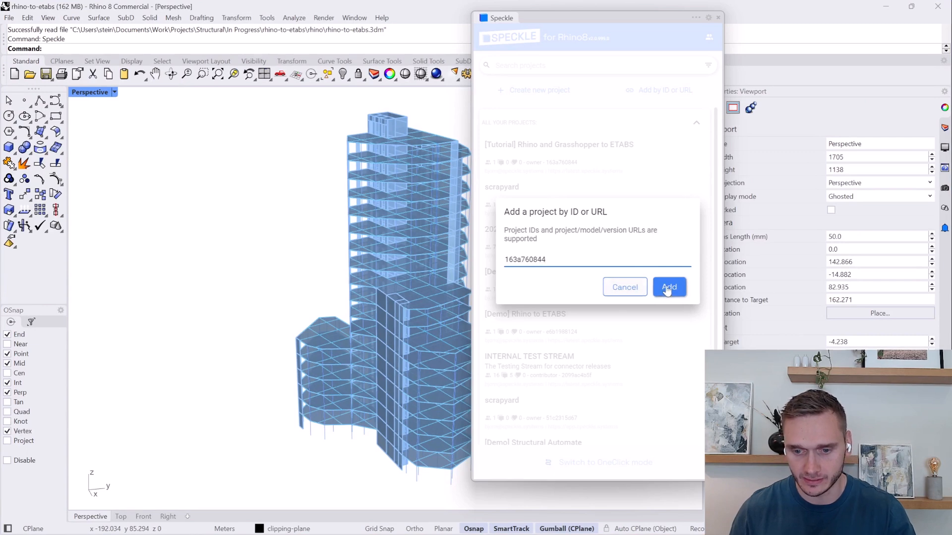
{"action": "left_click", "coordinate": [668, 288]}
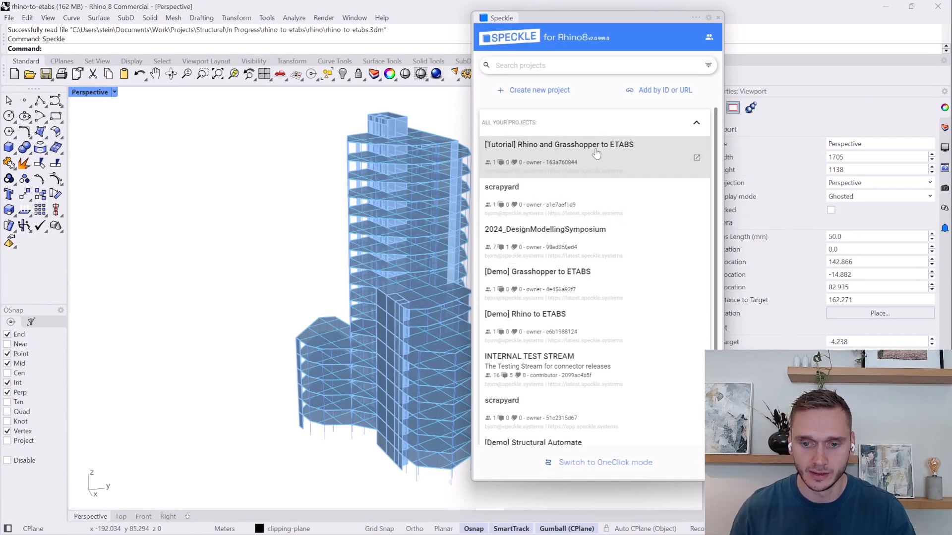
{"action": "left_click", "coordinate": [559, 145]}
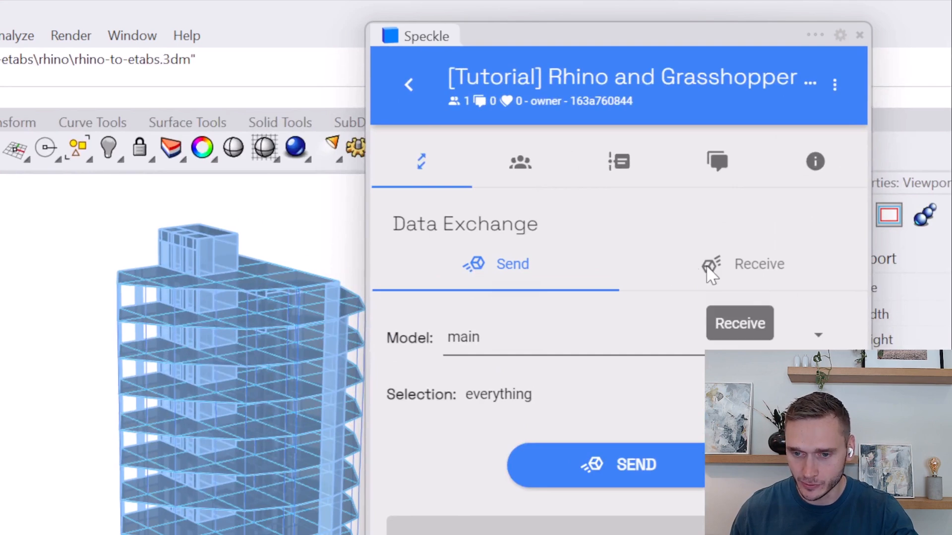
{"action": "mouse_move", "coordinate": [551, 323]}
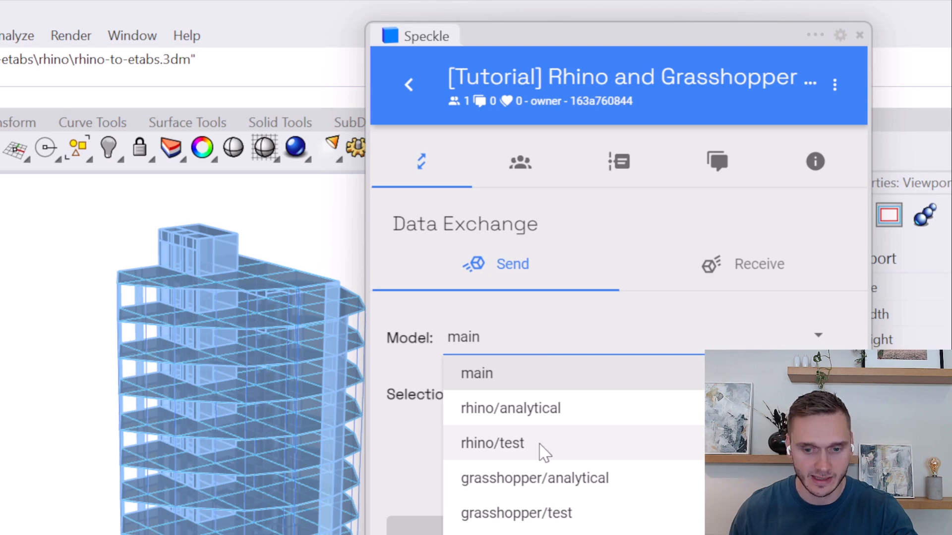
{"action": "left_click", "coordinate": [492, 443]}
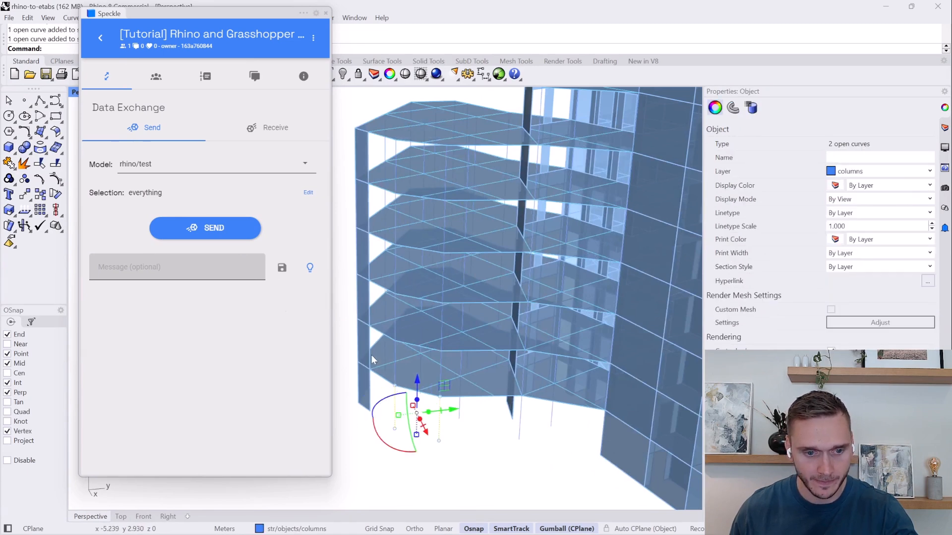
Step: Send only the two selected column curves to rhino/test and view the result online
{"action": "left_click", "coordinate": [307, 192]}
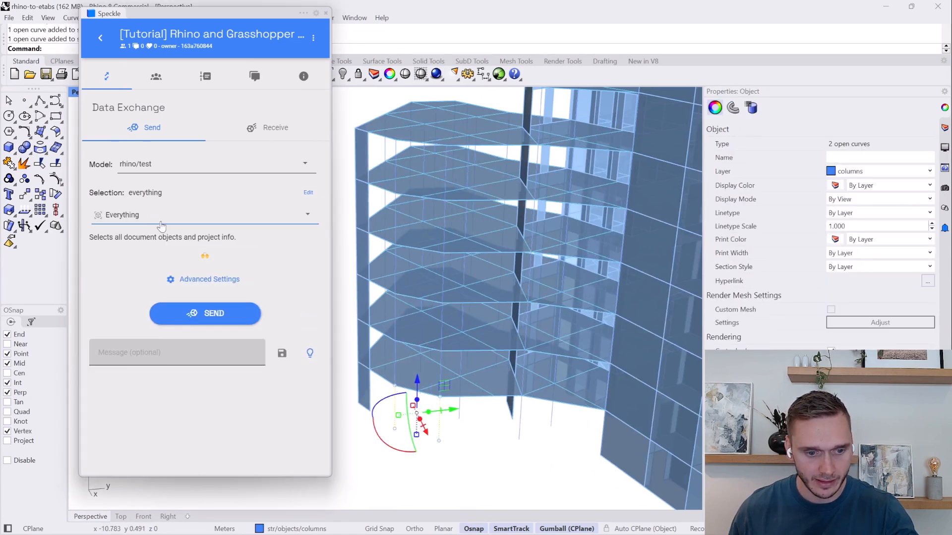
{"action": "left_click", "coordinate": [204, 214]}
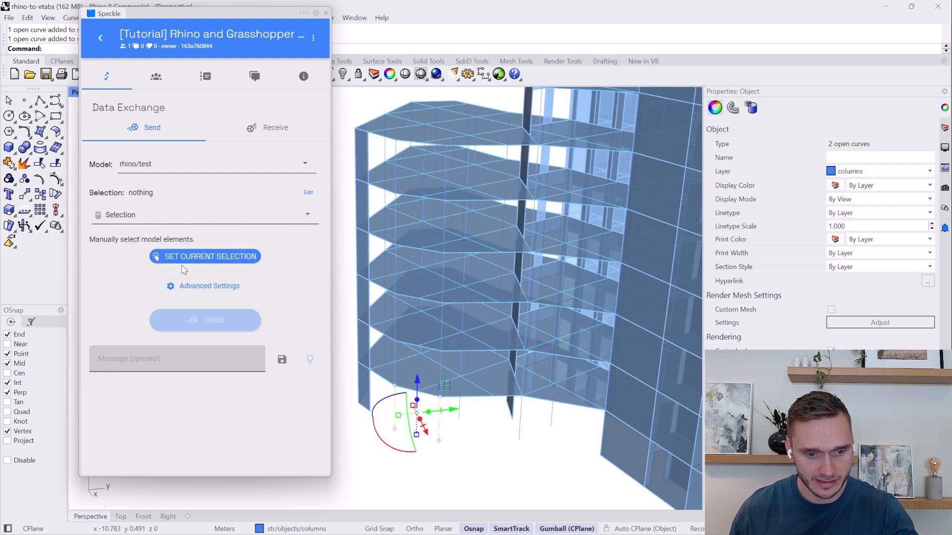
{"action": "left_click", "coordinate": [204, 255]}
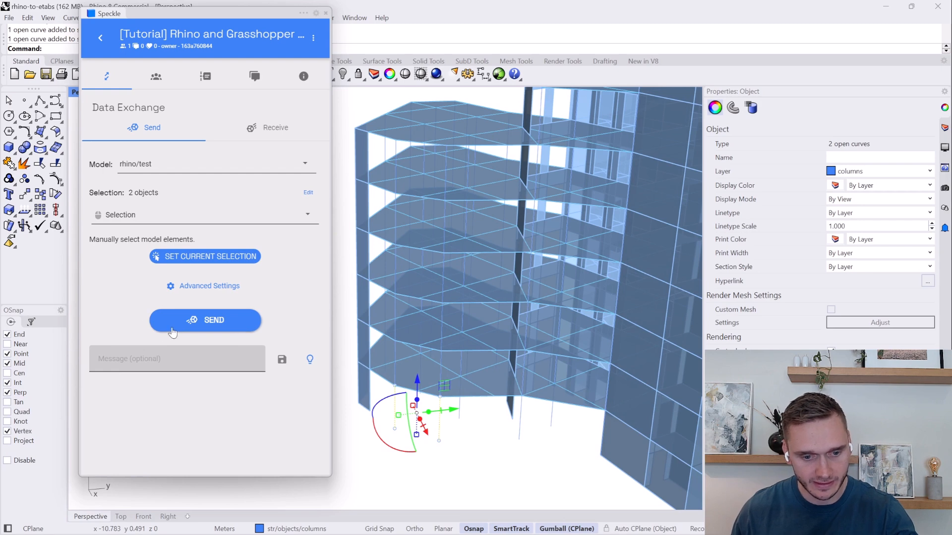
{"action": "left_click", "coordinate": [205, 320]}
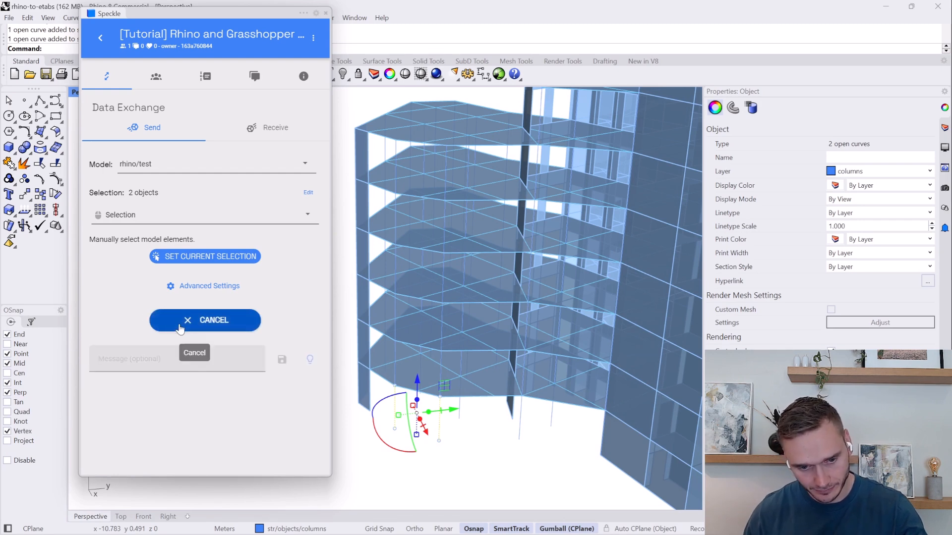
{"action": "left_click", "coordinate": [204, 320]}
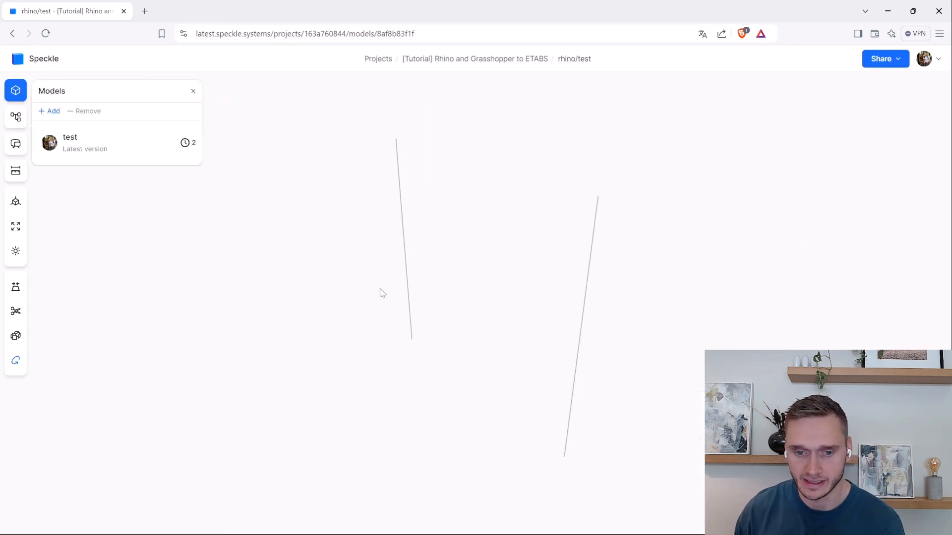
{"action": "mouse_move", "coordinate": [451, 284]}
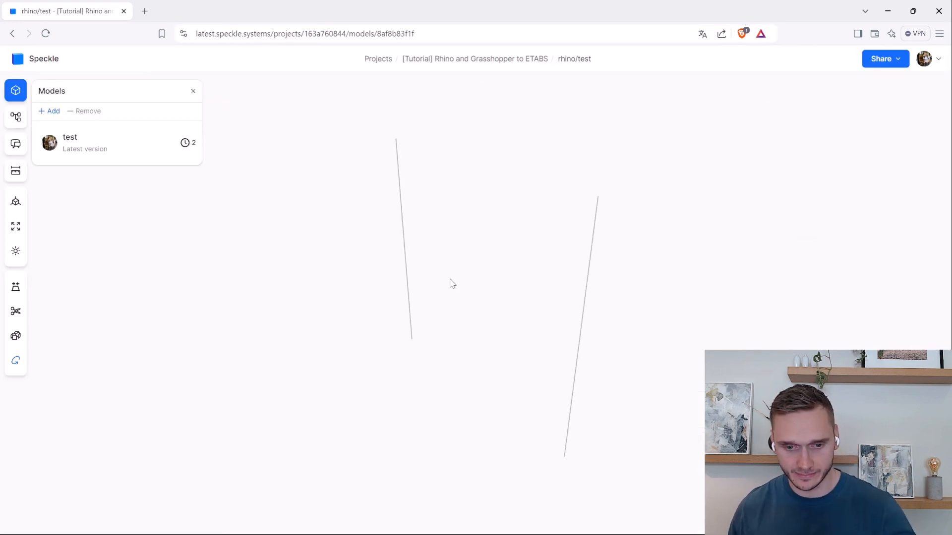
{"action": "mouse_move", "coordinate": [440, 270]}
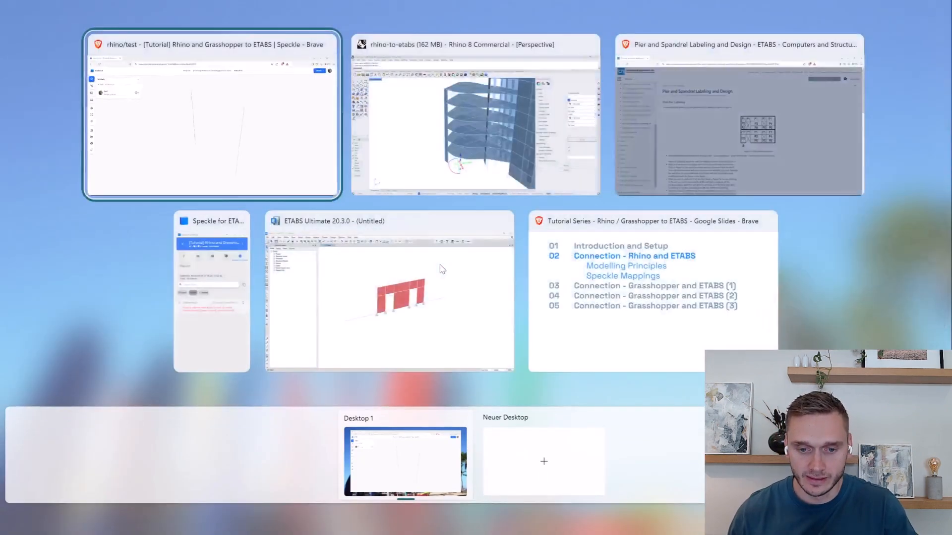
Step: In ETABS, receive the latest Speckle version, leaving an empty grid, then return to the web viewer
{"action": "left_click", "coordinate": [388, 301]}
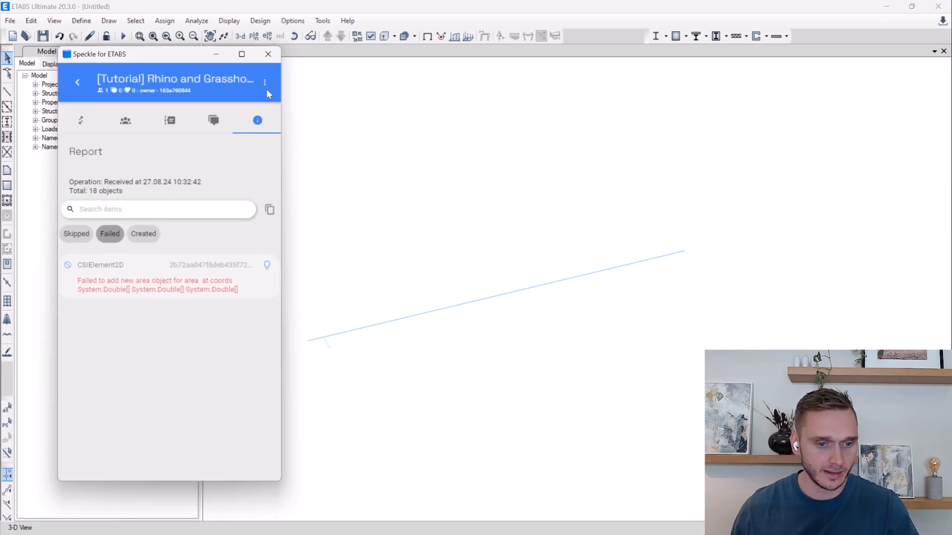
{"action": "left_click", "coordinate": [79, 120]}
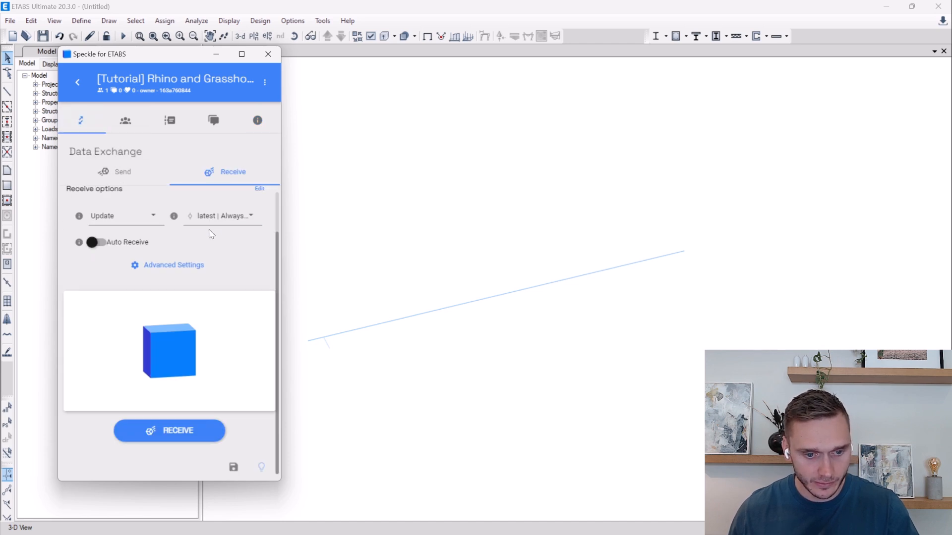
{"action": "left_click", "coordinate": [222, 216]}
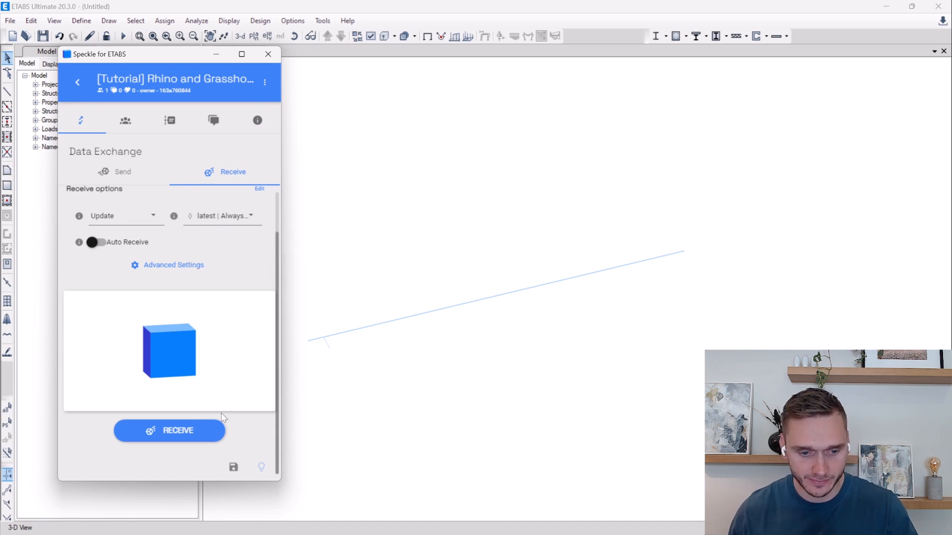
{"action": "left_click", "coordinate": [170, 430]}
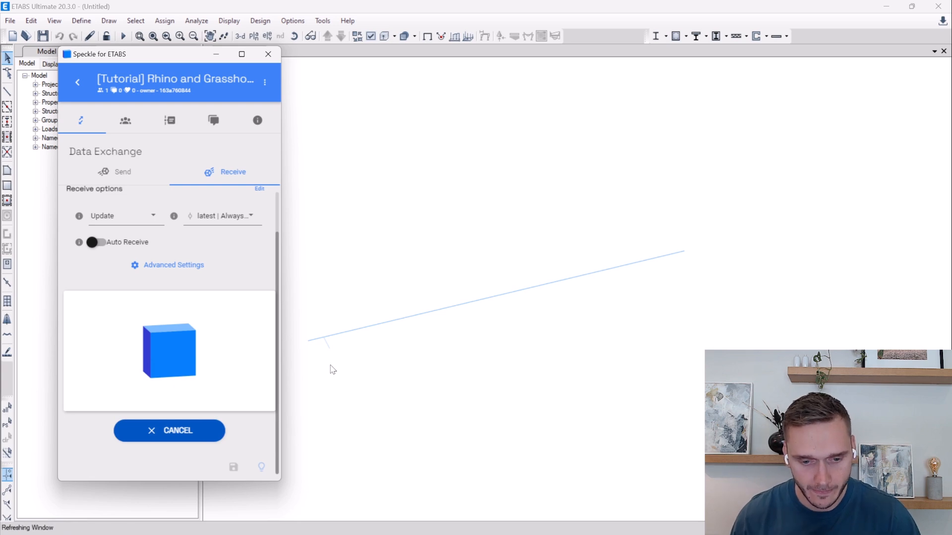
{"action": "left_click", "coordinate": [170, 430]}
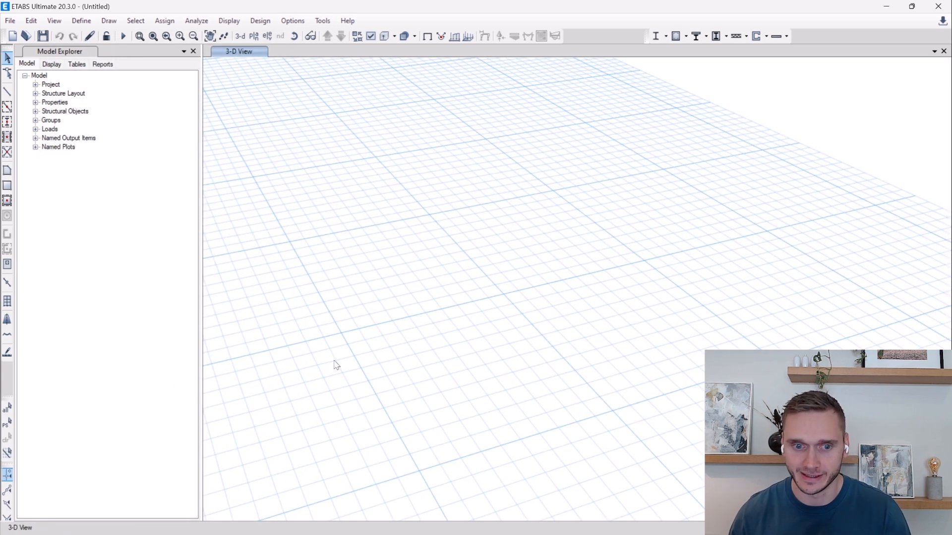
{"action": "mouse_move", "coordinate": [388, 312]}
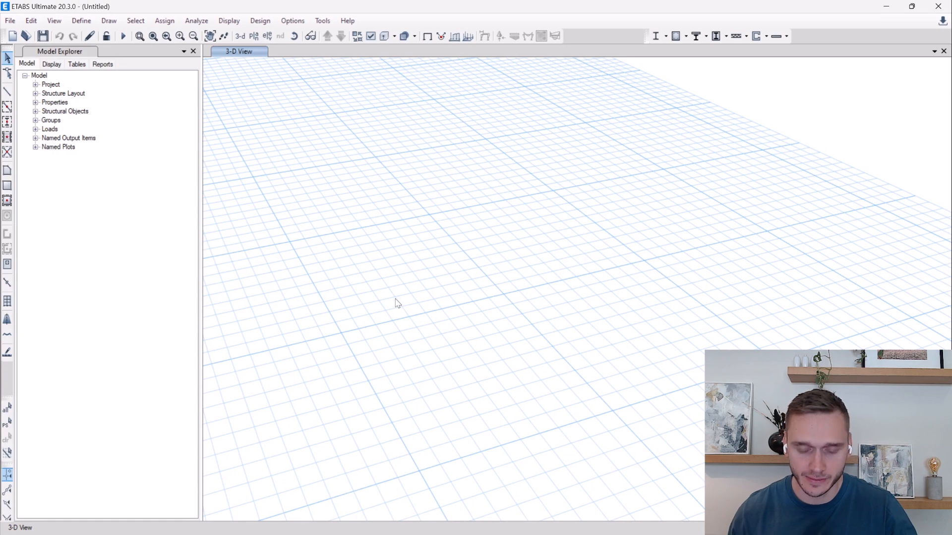
{"action": "key", "text": "Win+Tab"}
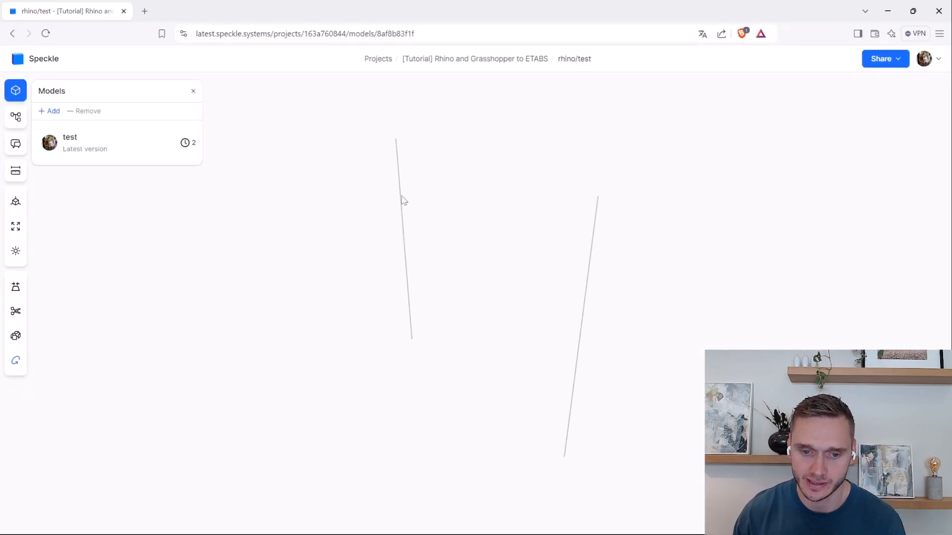
Step: Select the left column line and highlight its Objects.Geometry.Line type value
{"action": "left_click", "coordinate": [402, 202]}
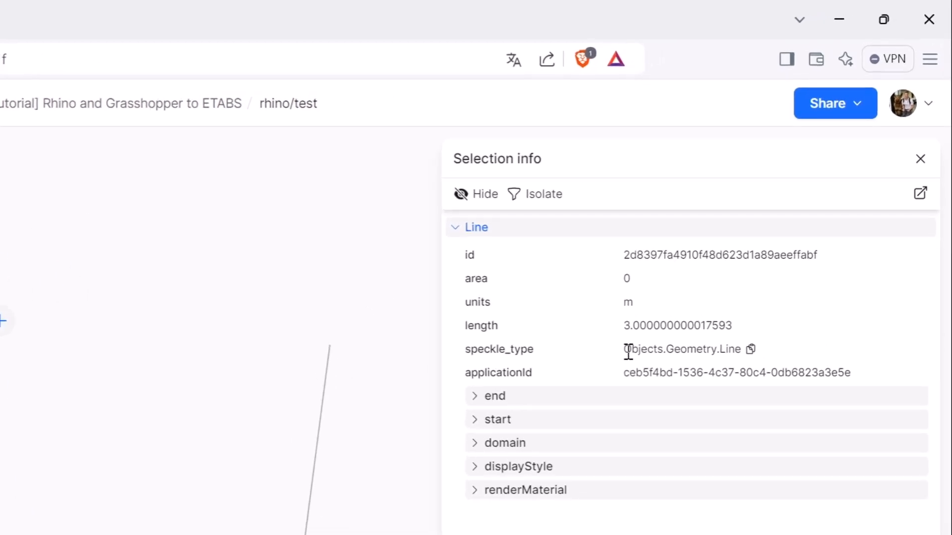
{"action": "double_click", "coordinate": [682, 349]}
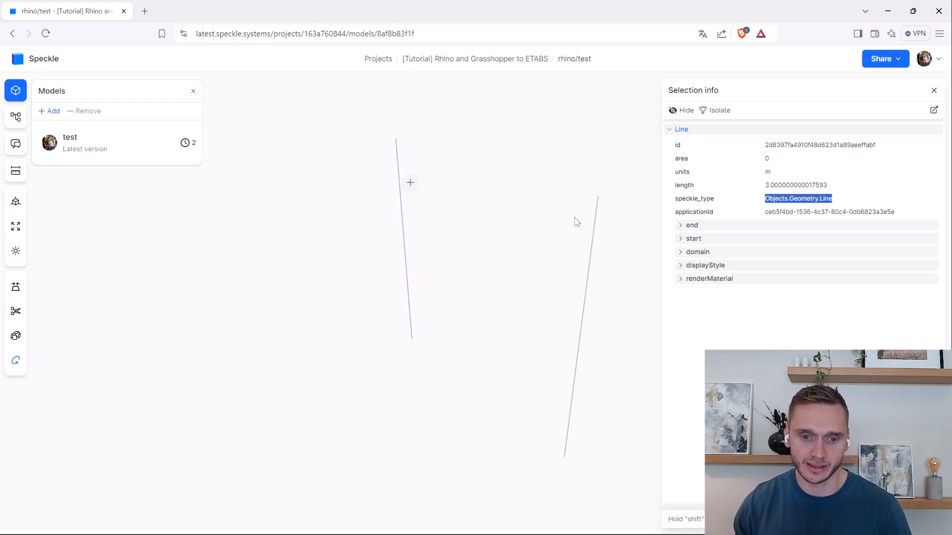
{"action": "mouse_move", "coordinate": [466, 228]}
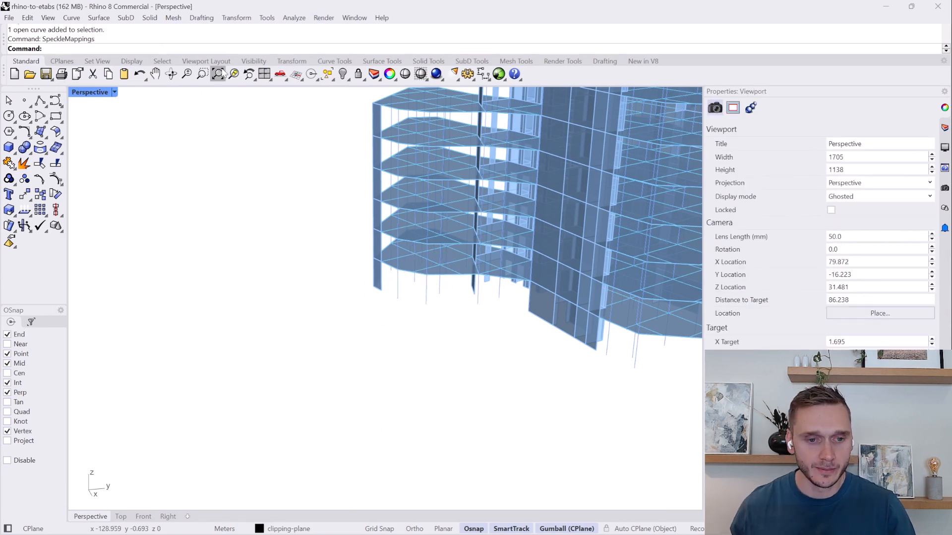
Step: Via SpeckleMappings, map the selected column lines to the Default Column element
{"action": "type", "text": "Speckle"}
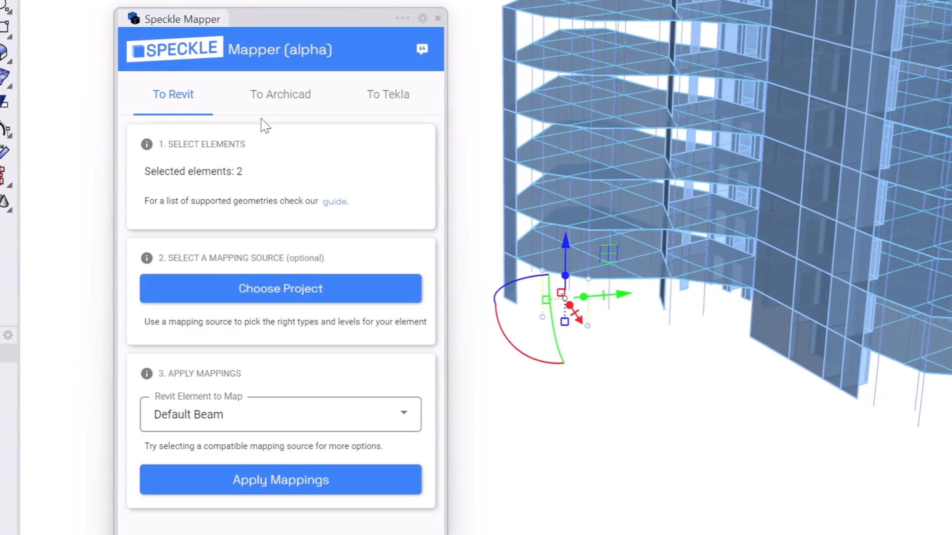
{"action": "mouse_move", "coordinate": [181, 341]}
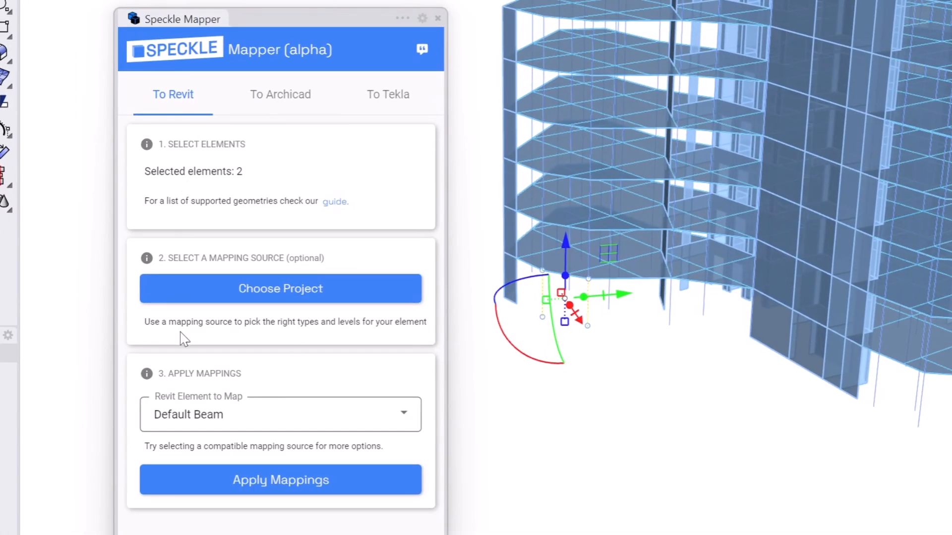
{"action": "mouse_move", "coordinate": [259, 426]}
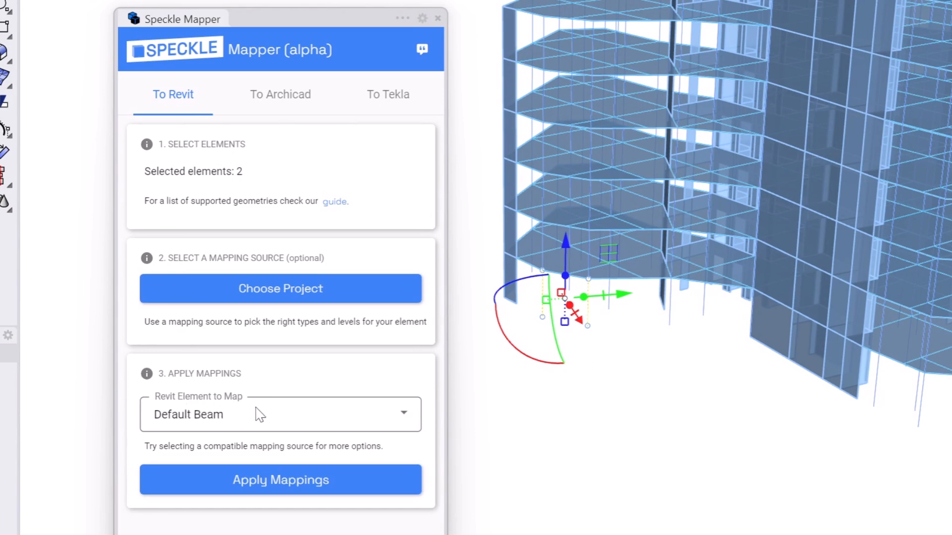
{"action": "left_click", "coordinate": [281, 414]}
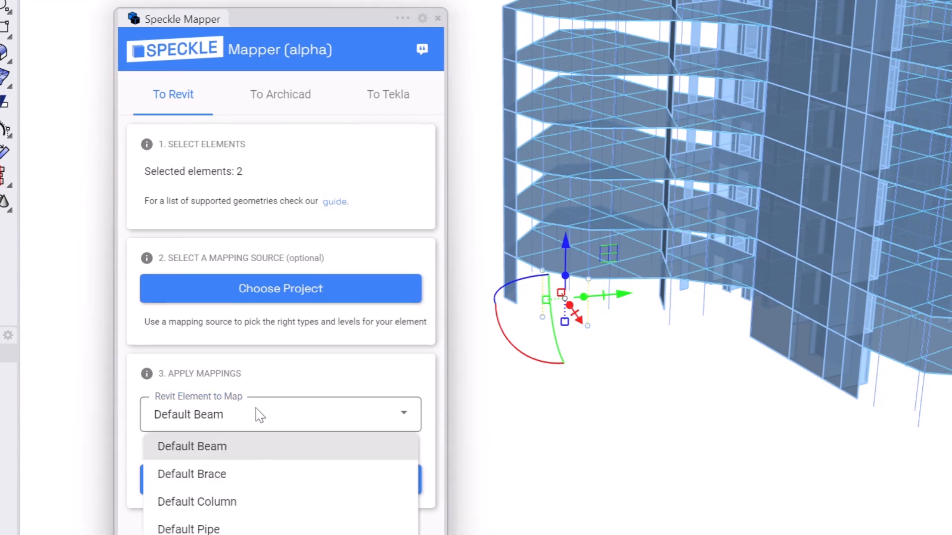
{"action": "left_click", "coordinate": [197, 502]}
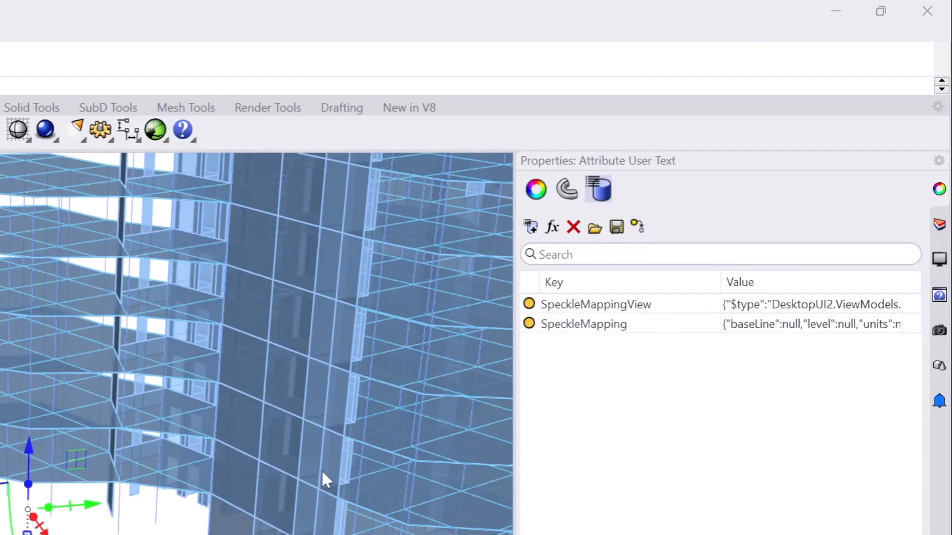
Step: Show the column line's Attribute User Text with its SpeckleMapping and SpeckleMappingView keys
{"action": "left_click", "coordinate": [596, 305]}
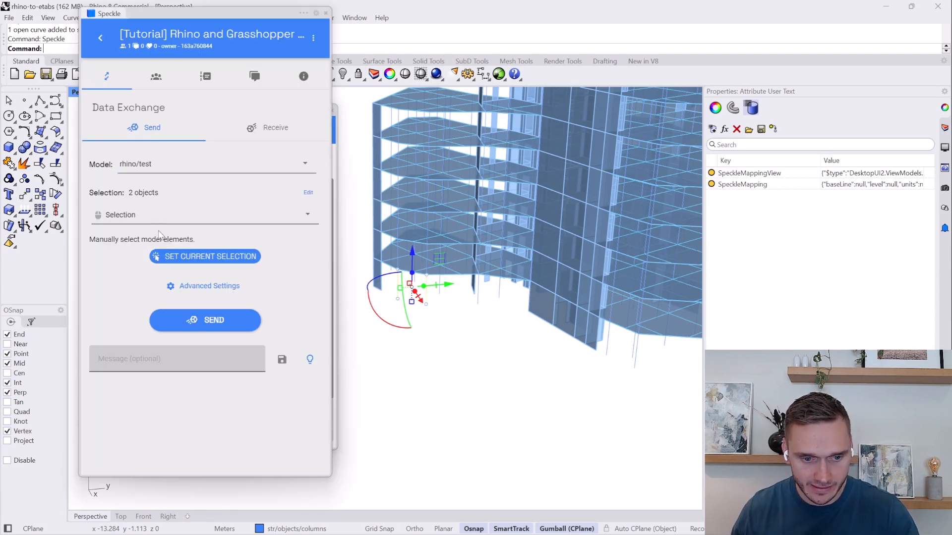
Step: Send the 2 selected column curves to the rhino/test model on Speckle
{"action": "left_click", "coordinate": [205, 320]}
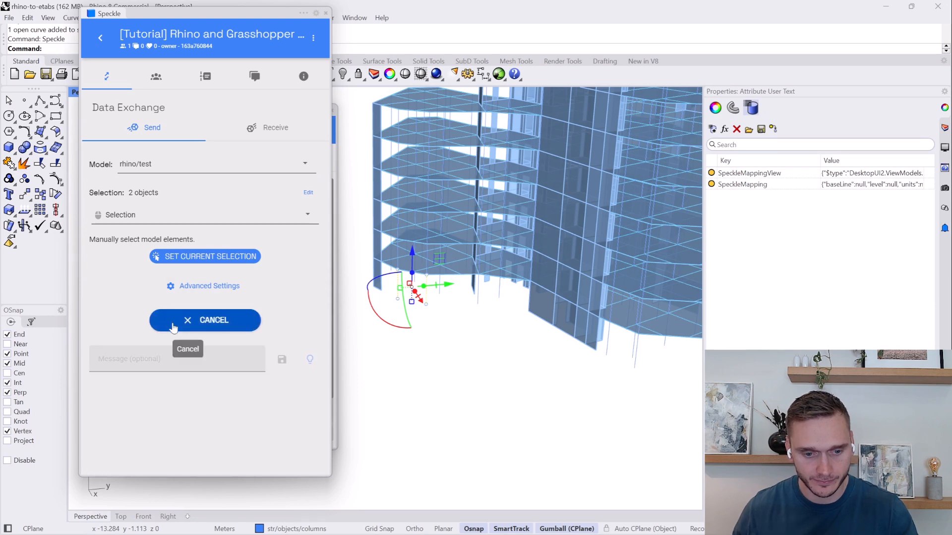
{"action": "left_click", "coordinate": [204, 320]}
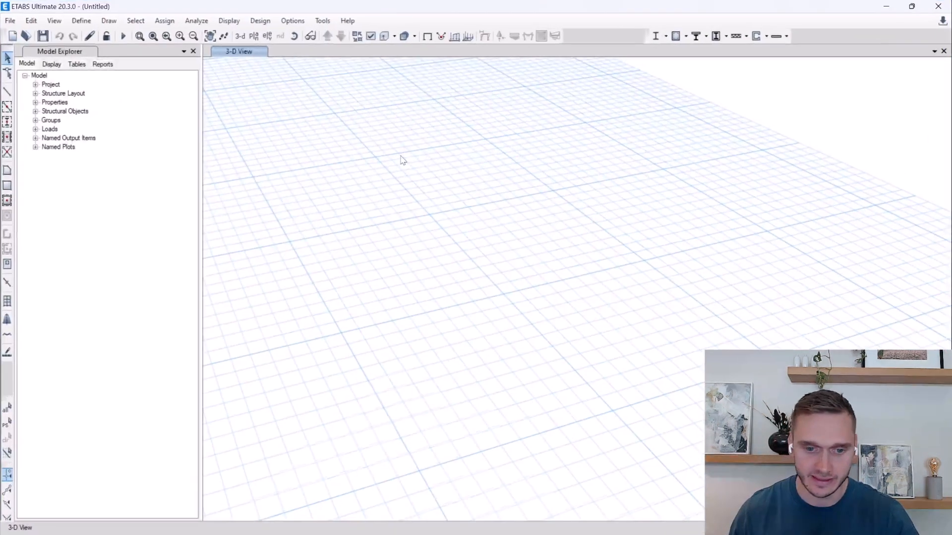
Step: Launch mySpeckleConnectorCSI from the Tools menu and receive the latest Speckle version
{"action": "left_click", "coordinate": [322, 20]}
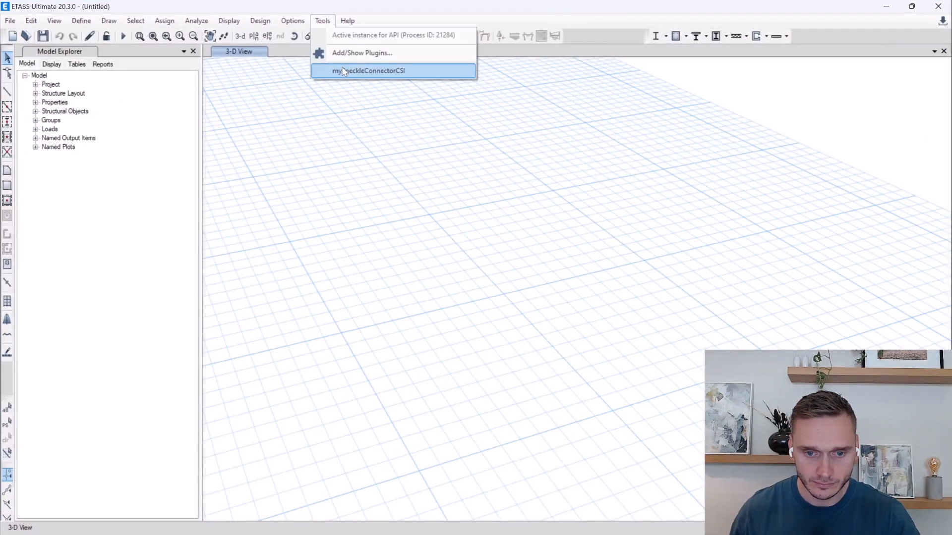
{"action": "left_click", "coordinate": [390, 71]}
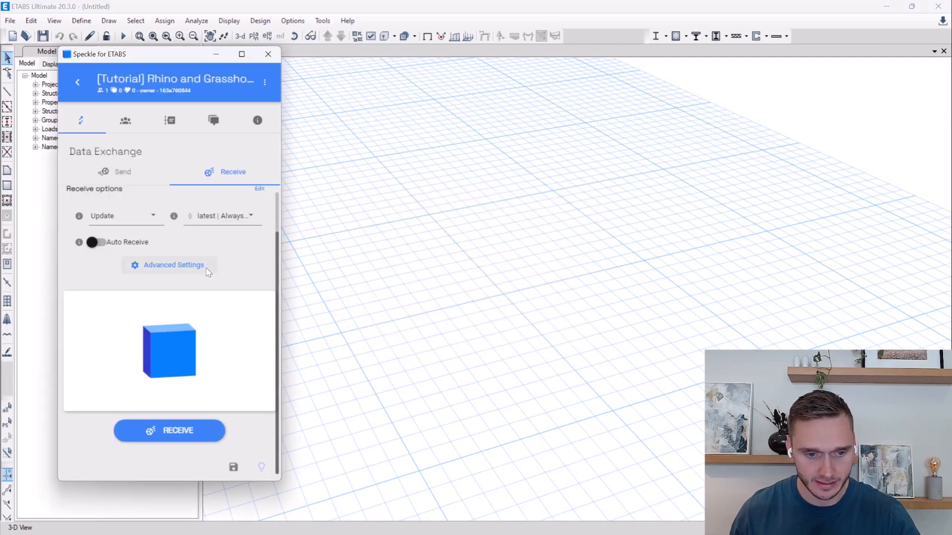
{"action": "left_click", "coordinate": [170, 431]}
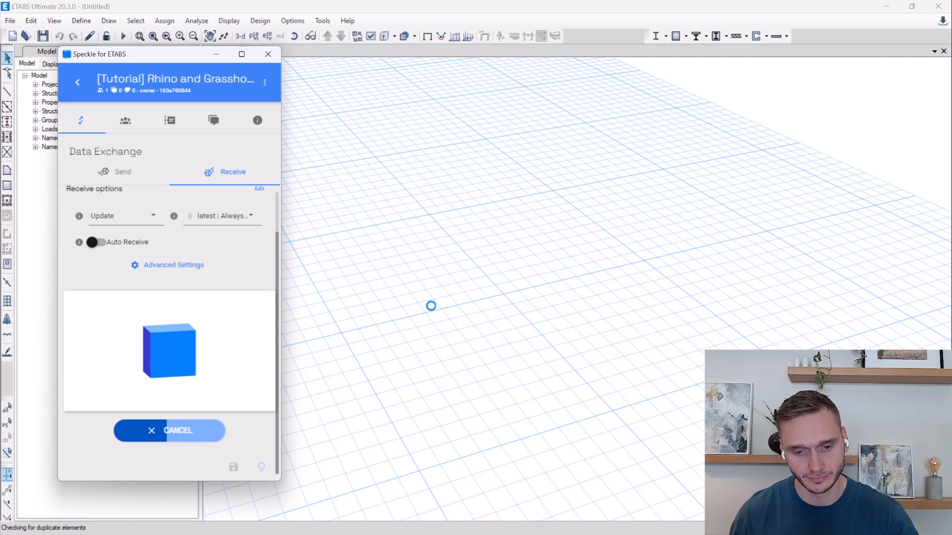
{"action": "left_click", "coordinate": [170, 430]}
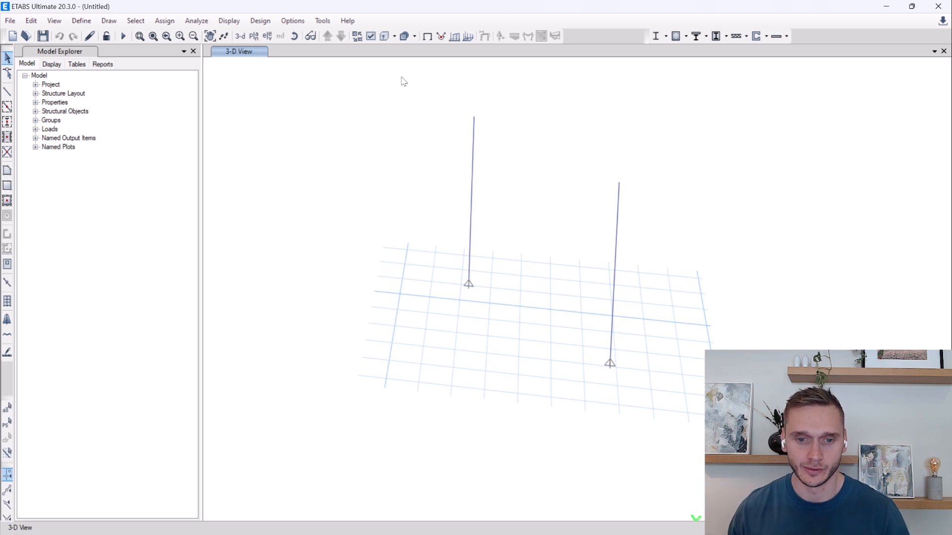
Step: Display the two received columns as extruded steel sections
{"action": "left_click", "coordinate": [382, 35]}
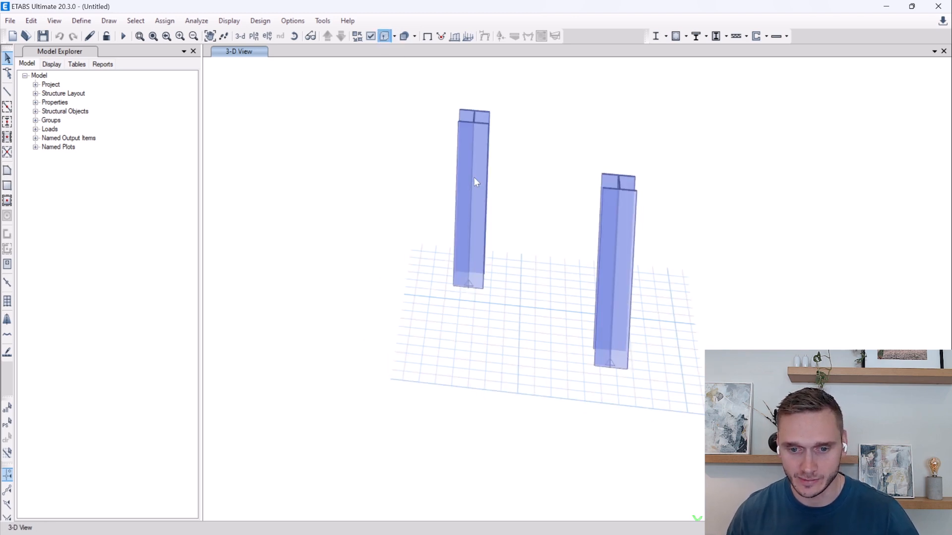